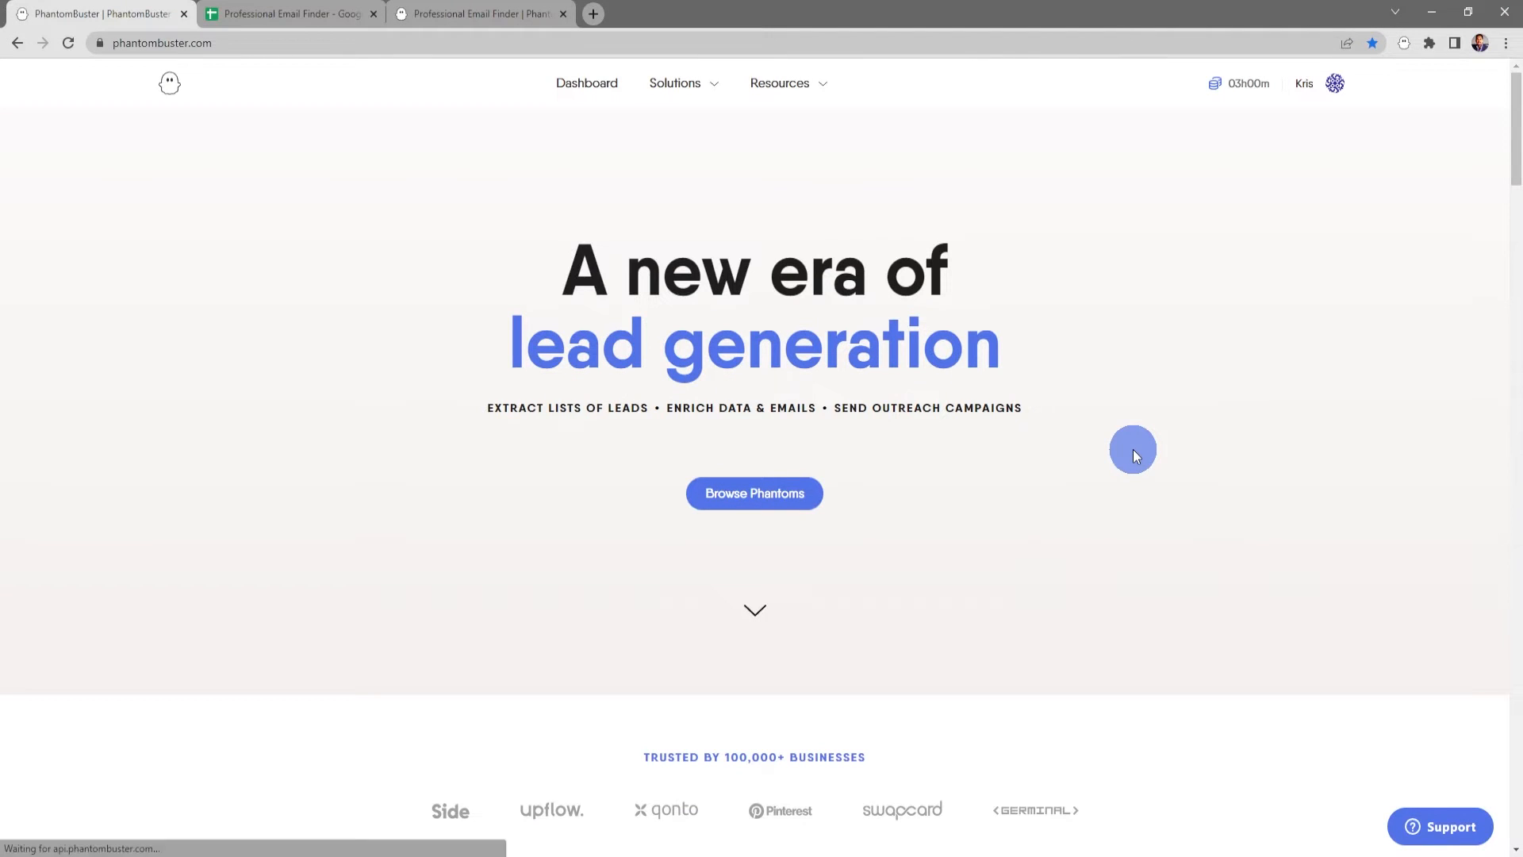
Step: Search the phantom store for "Pro" to surface the Professional Email Finder
left_click(754, 493)
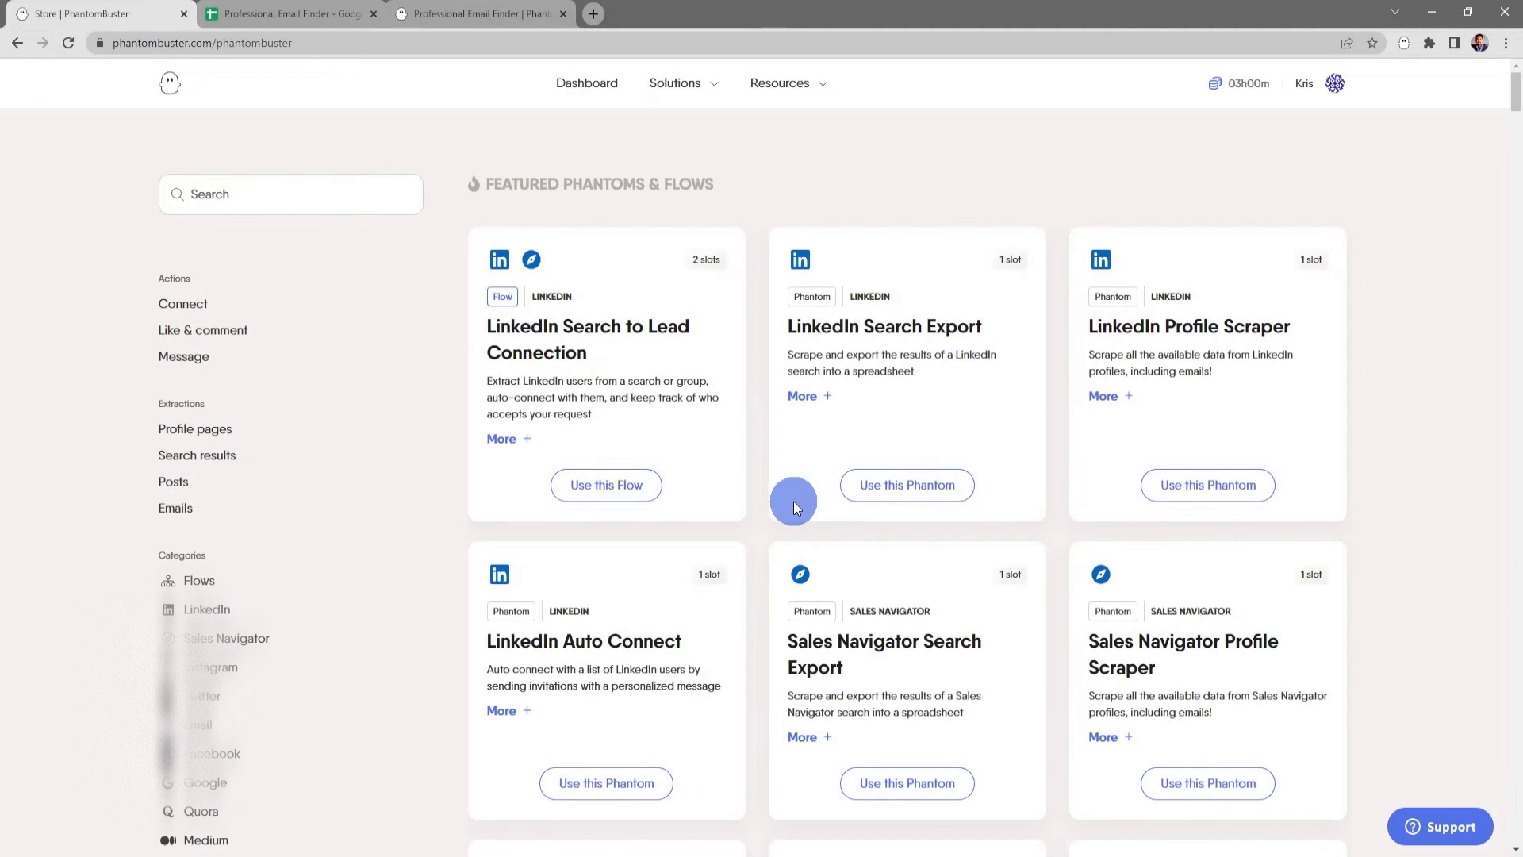
left_click(289, 194)
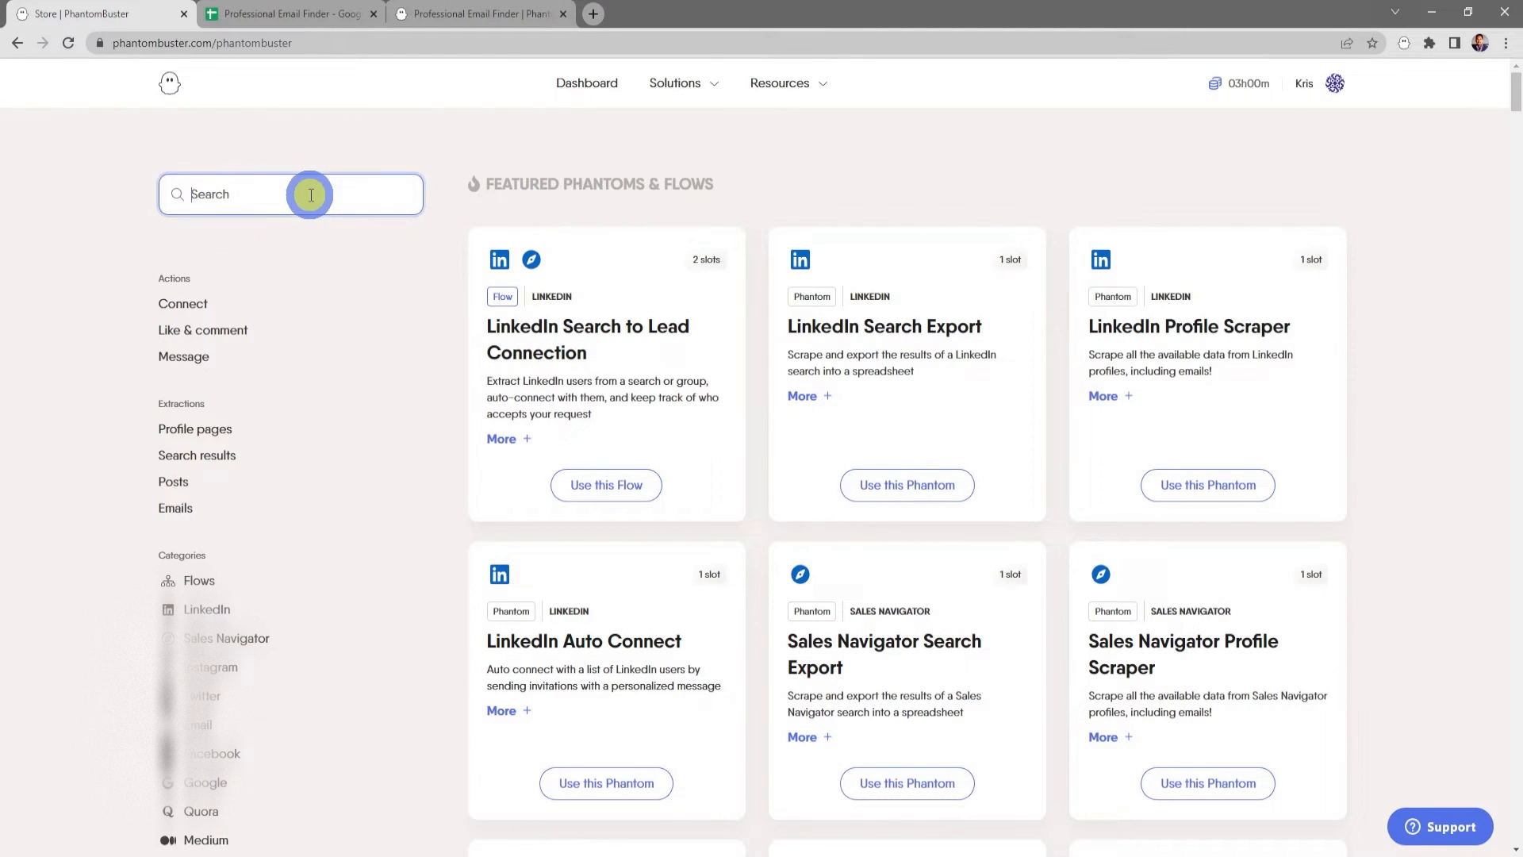
type("Profes")
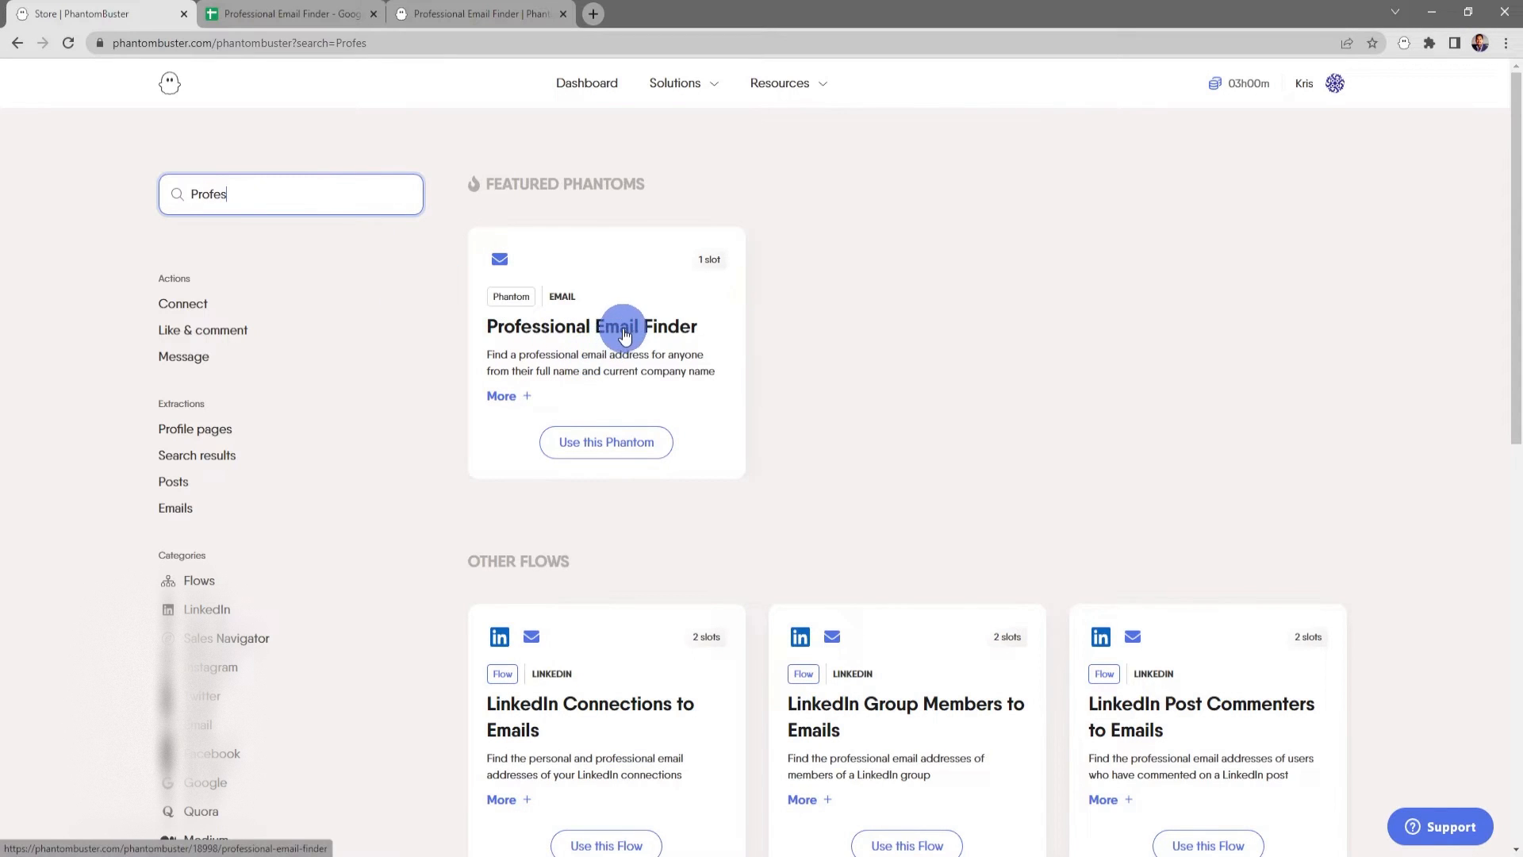
Step: View the Professional Email Finder page and scroll through its Tutorial tab
left_click(590, 326)
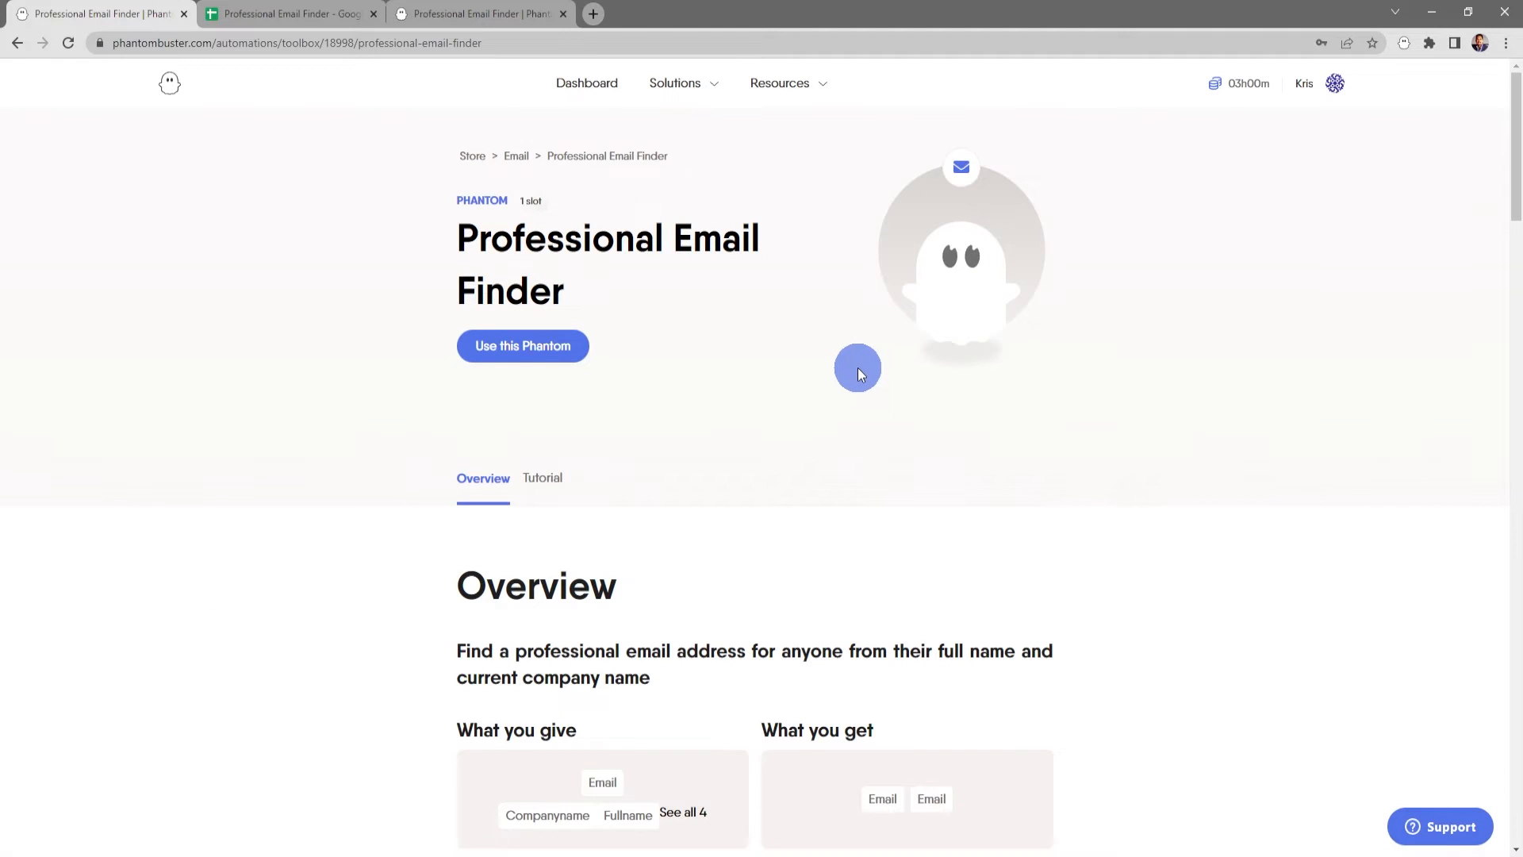
scroll("down", 3)
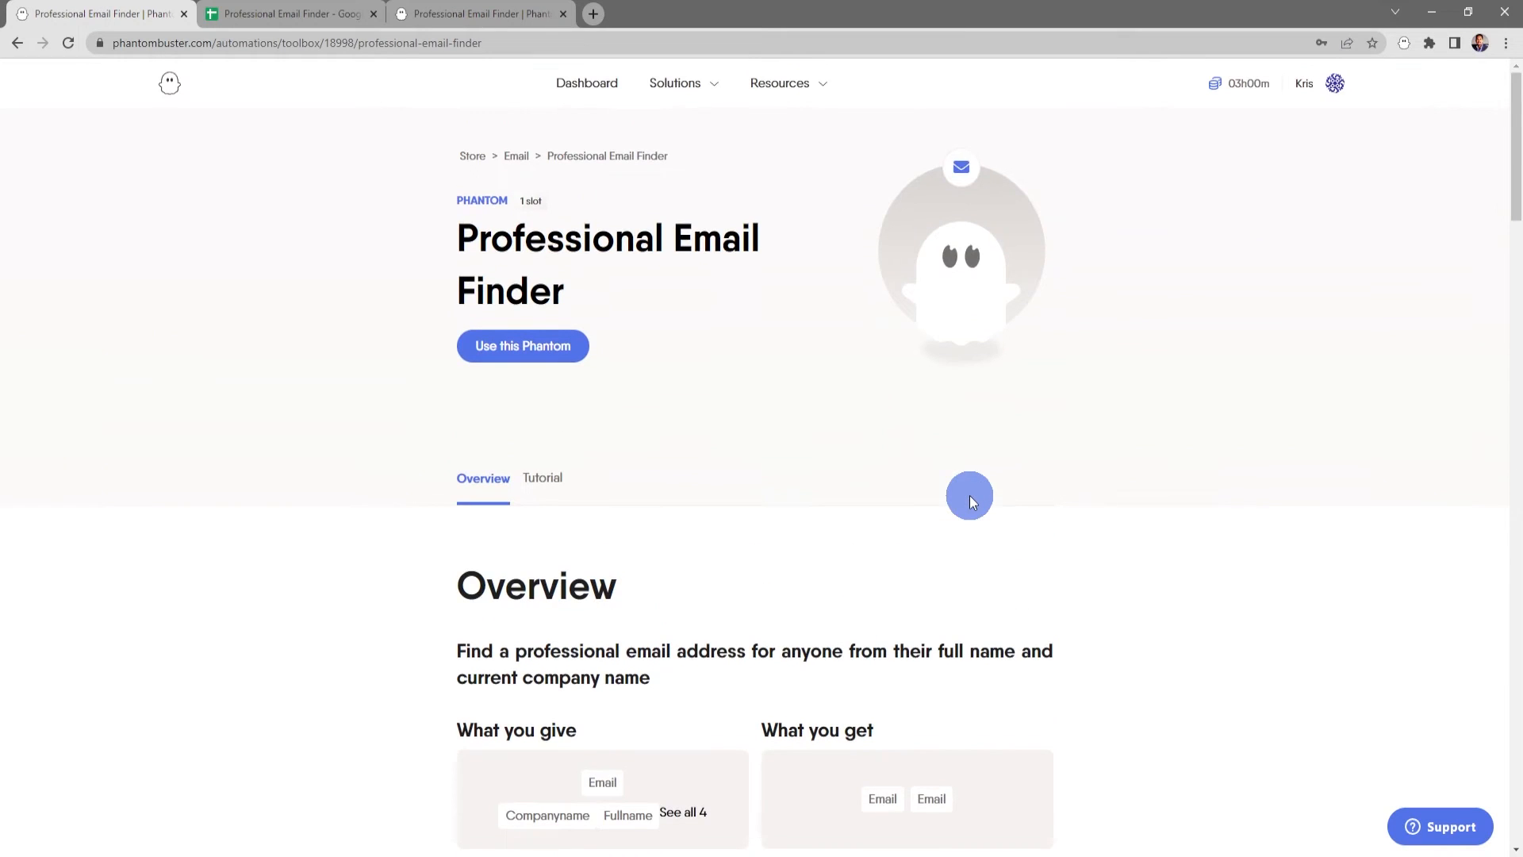
left_click(543, 477)
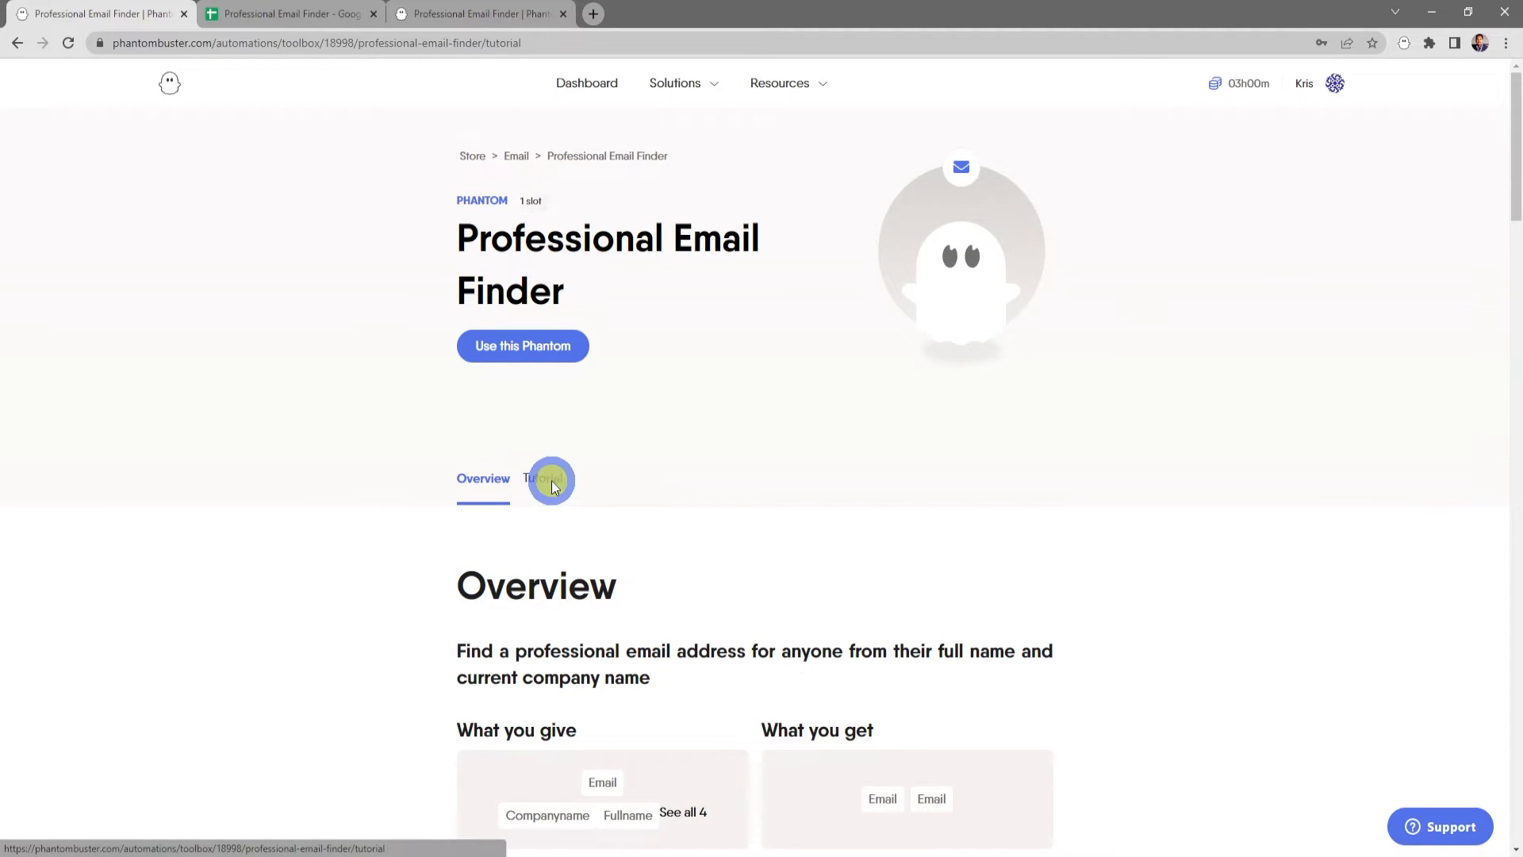
left_click(541, 477)
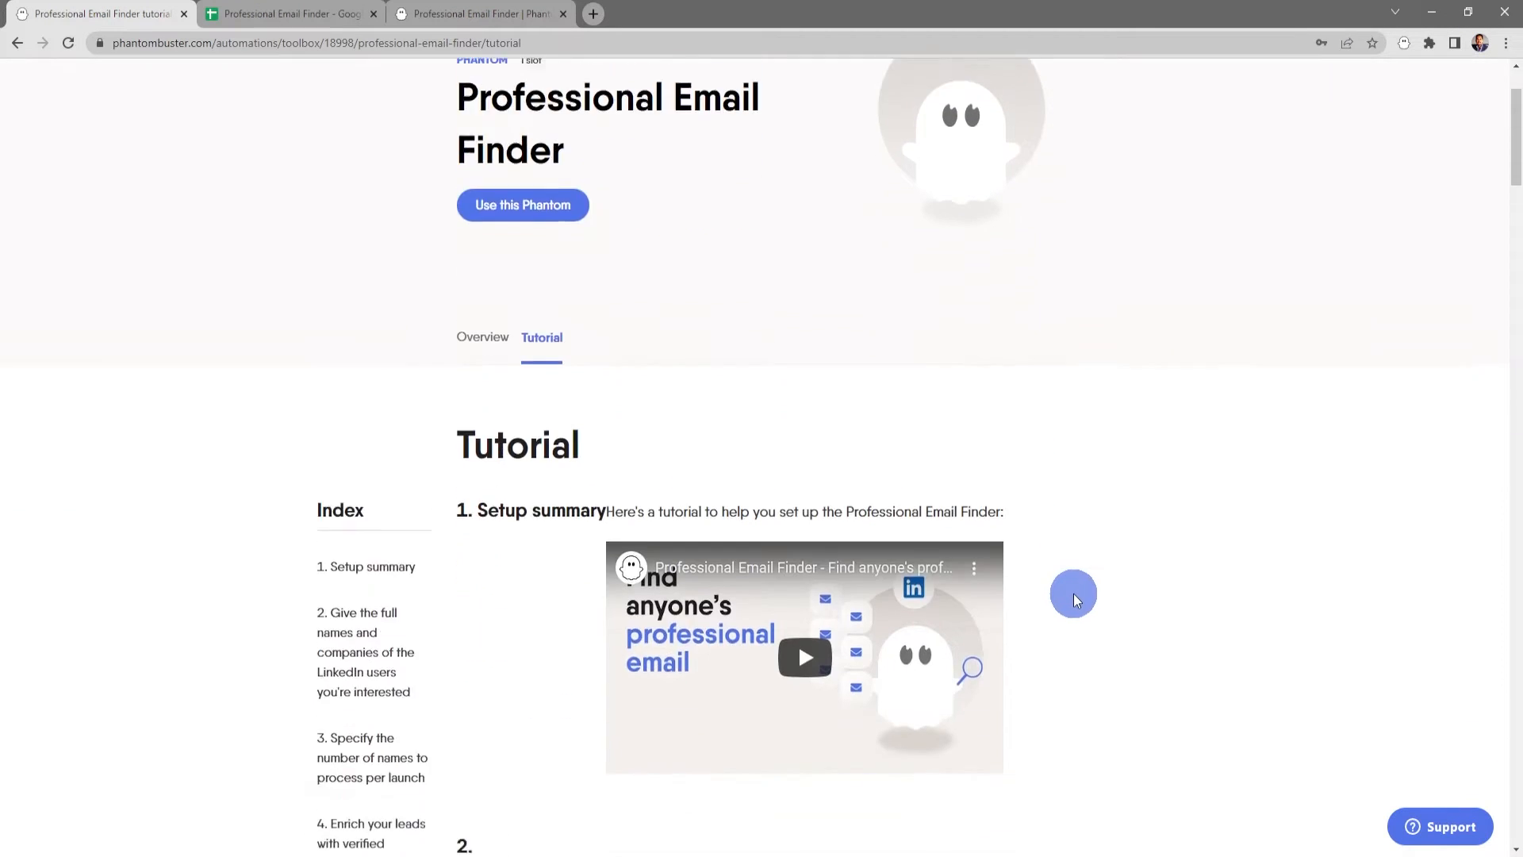
scroll("down", 3)
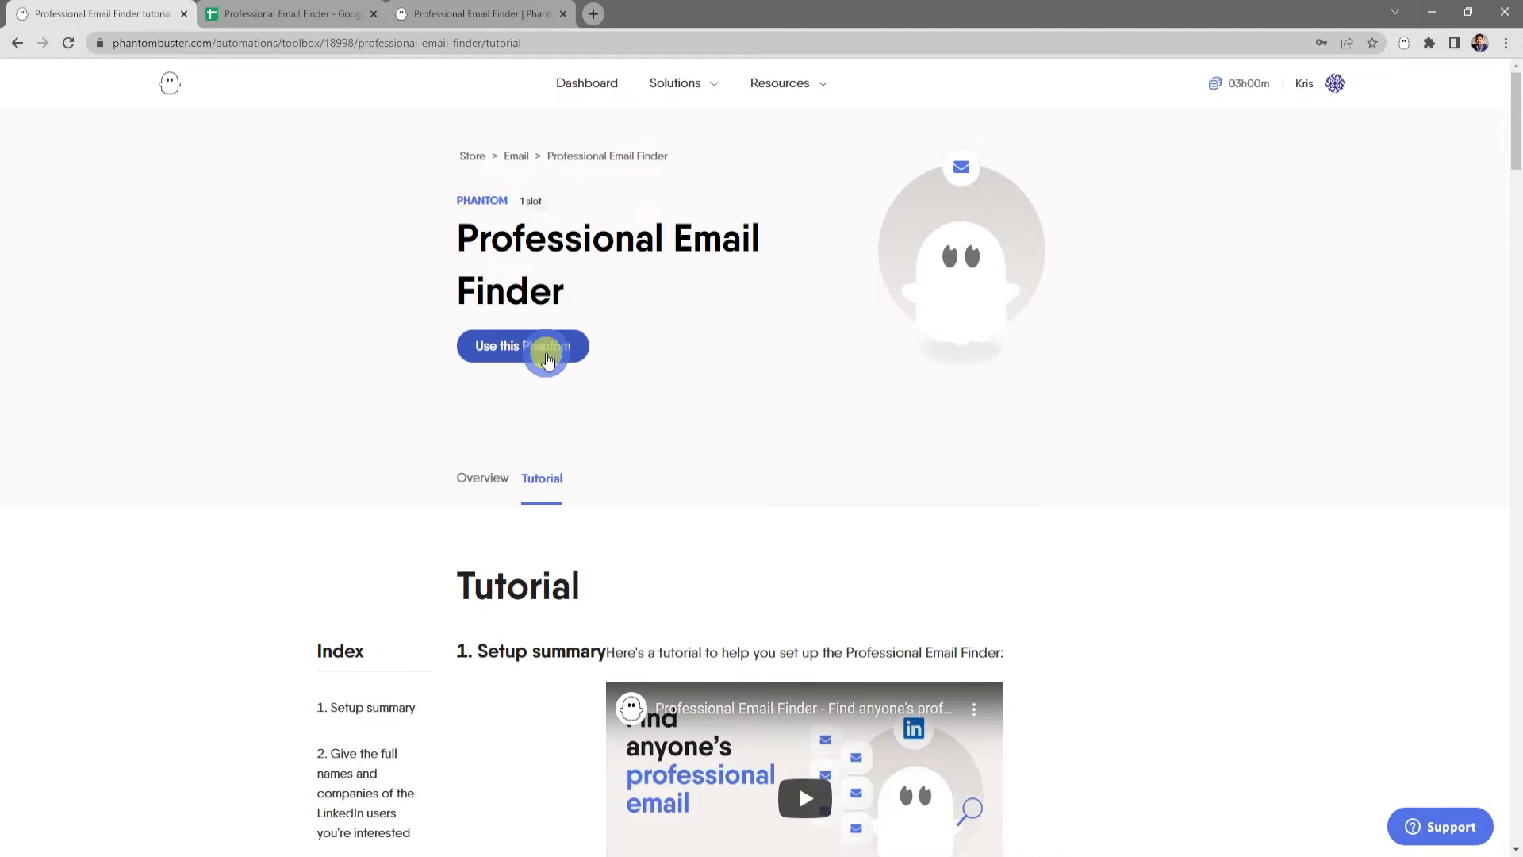
Step: Start setup with Use this Phantom, try My Phantoms as source, then return to A URL
left_click(522, 346)
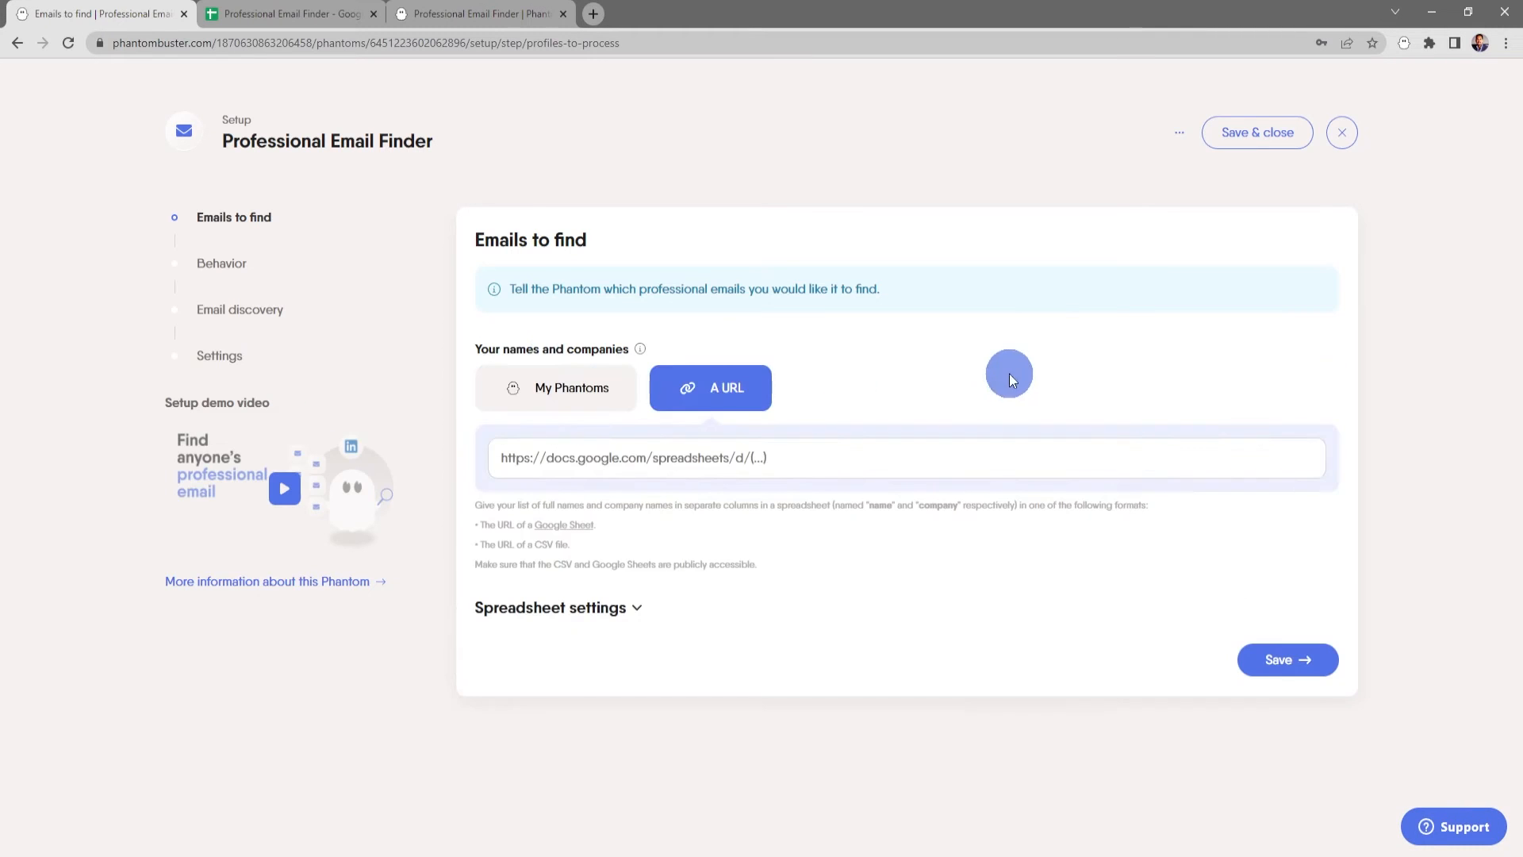
mouse_move(1323, 358)
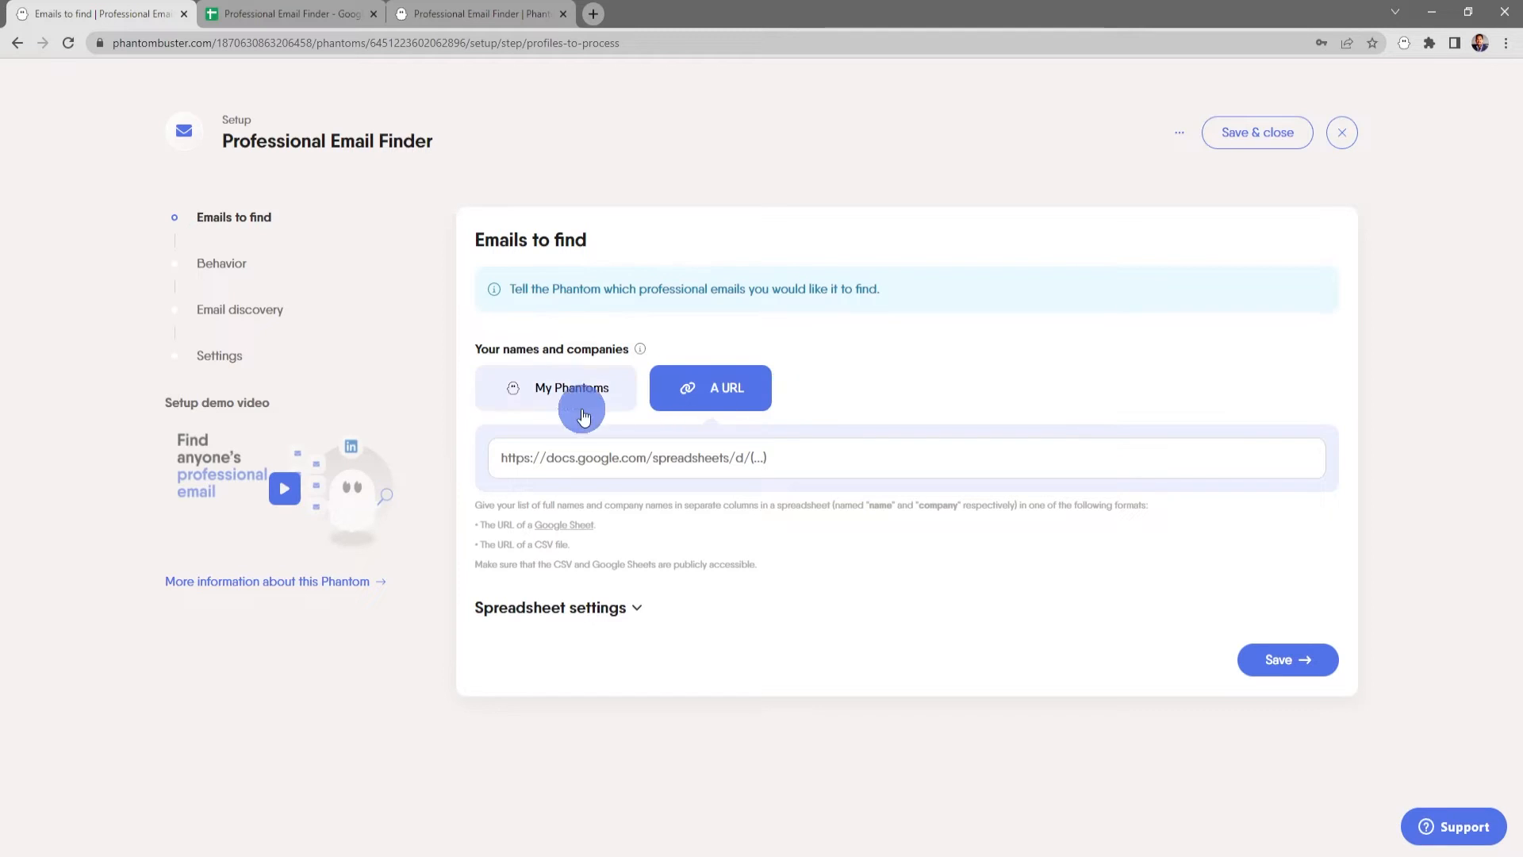
left_click(556, 388)
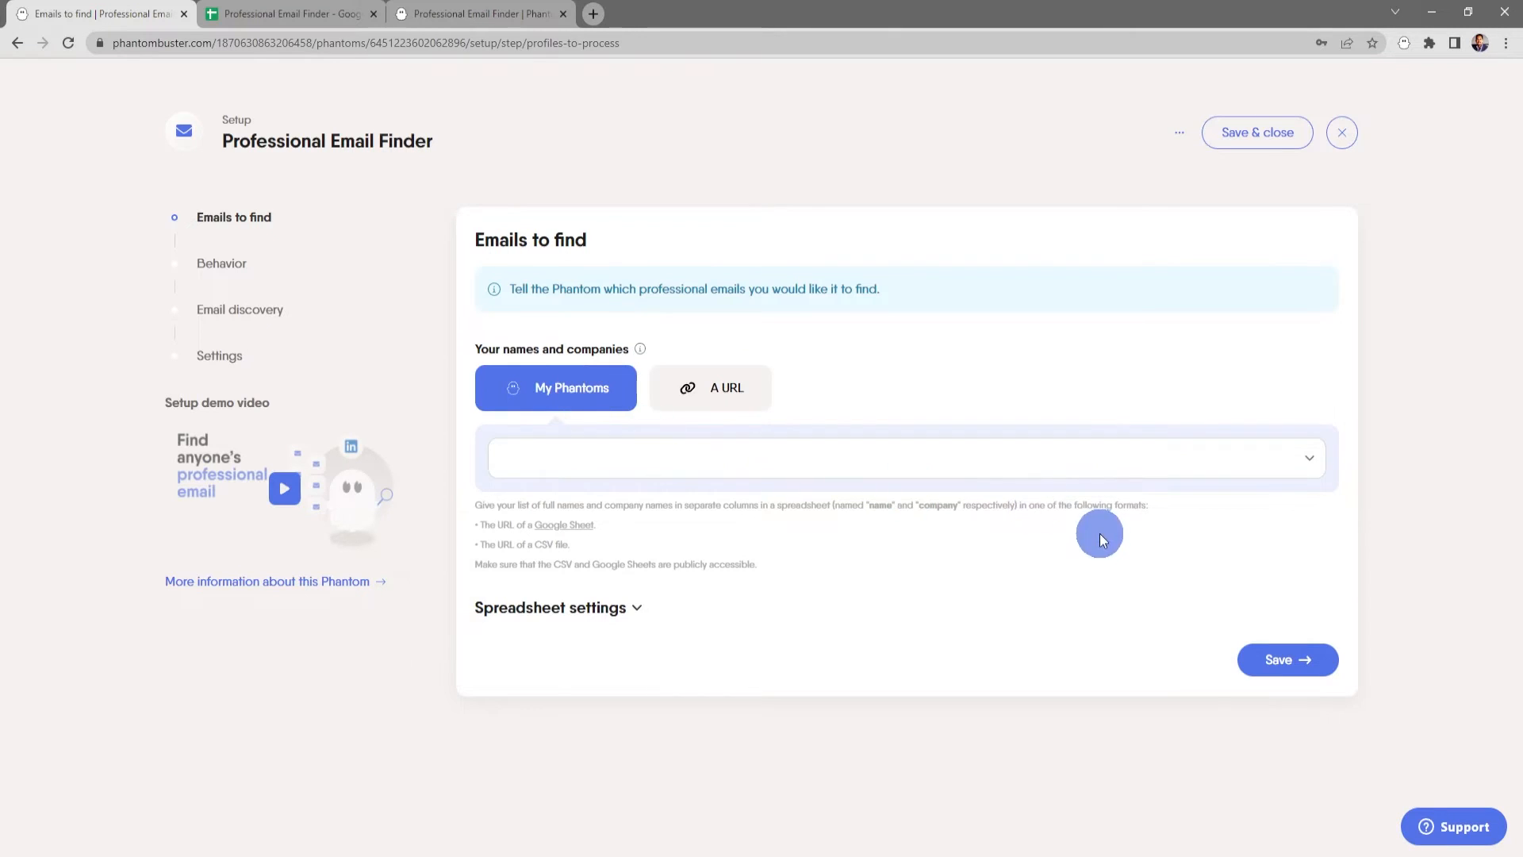
left_click(904, 458)
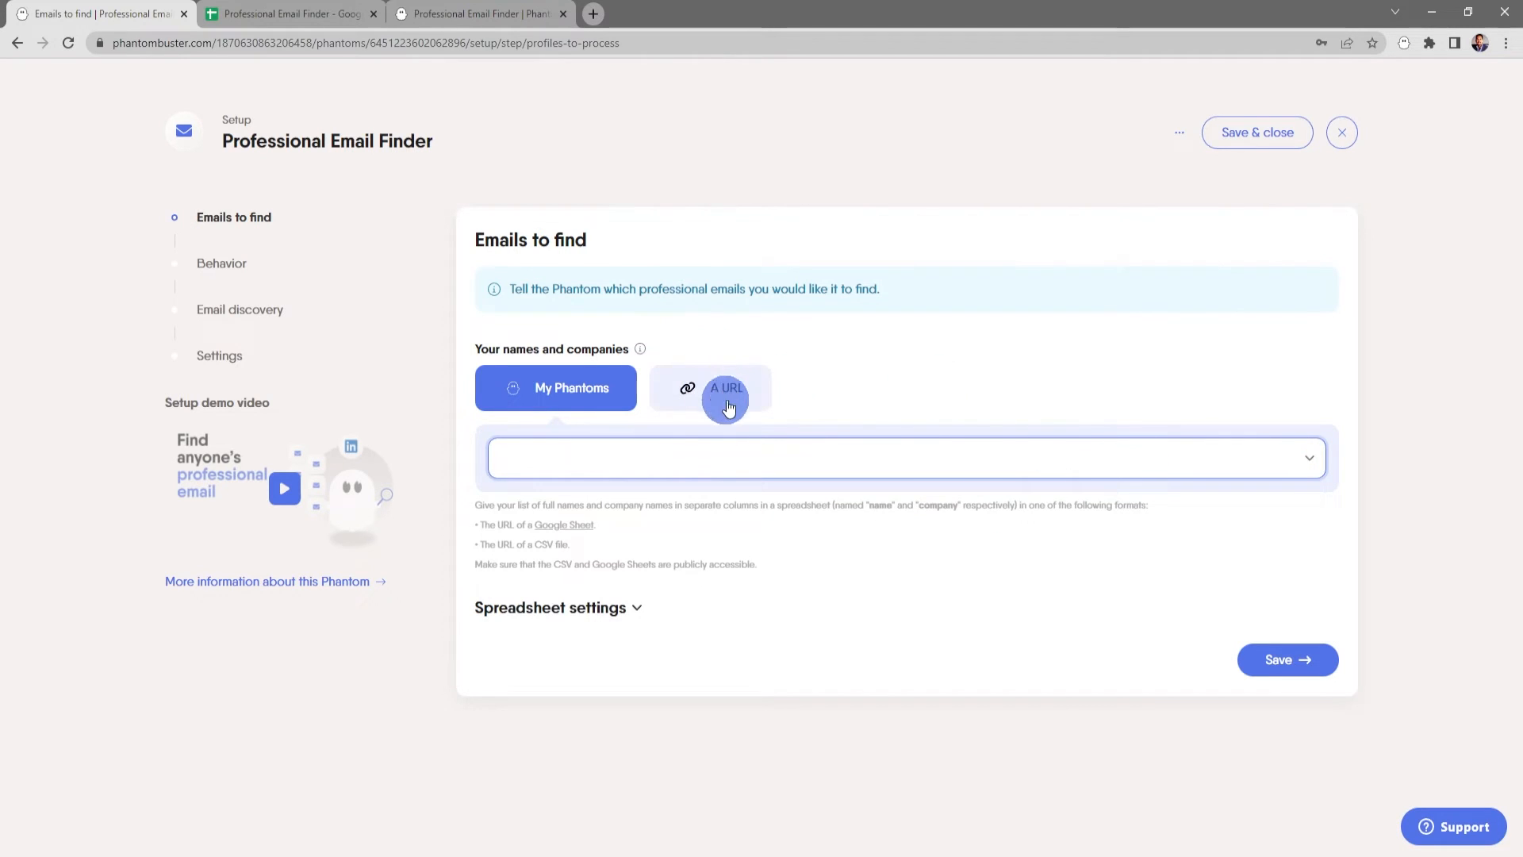
left_click(728, 388)
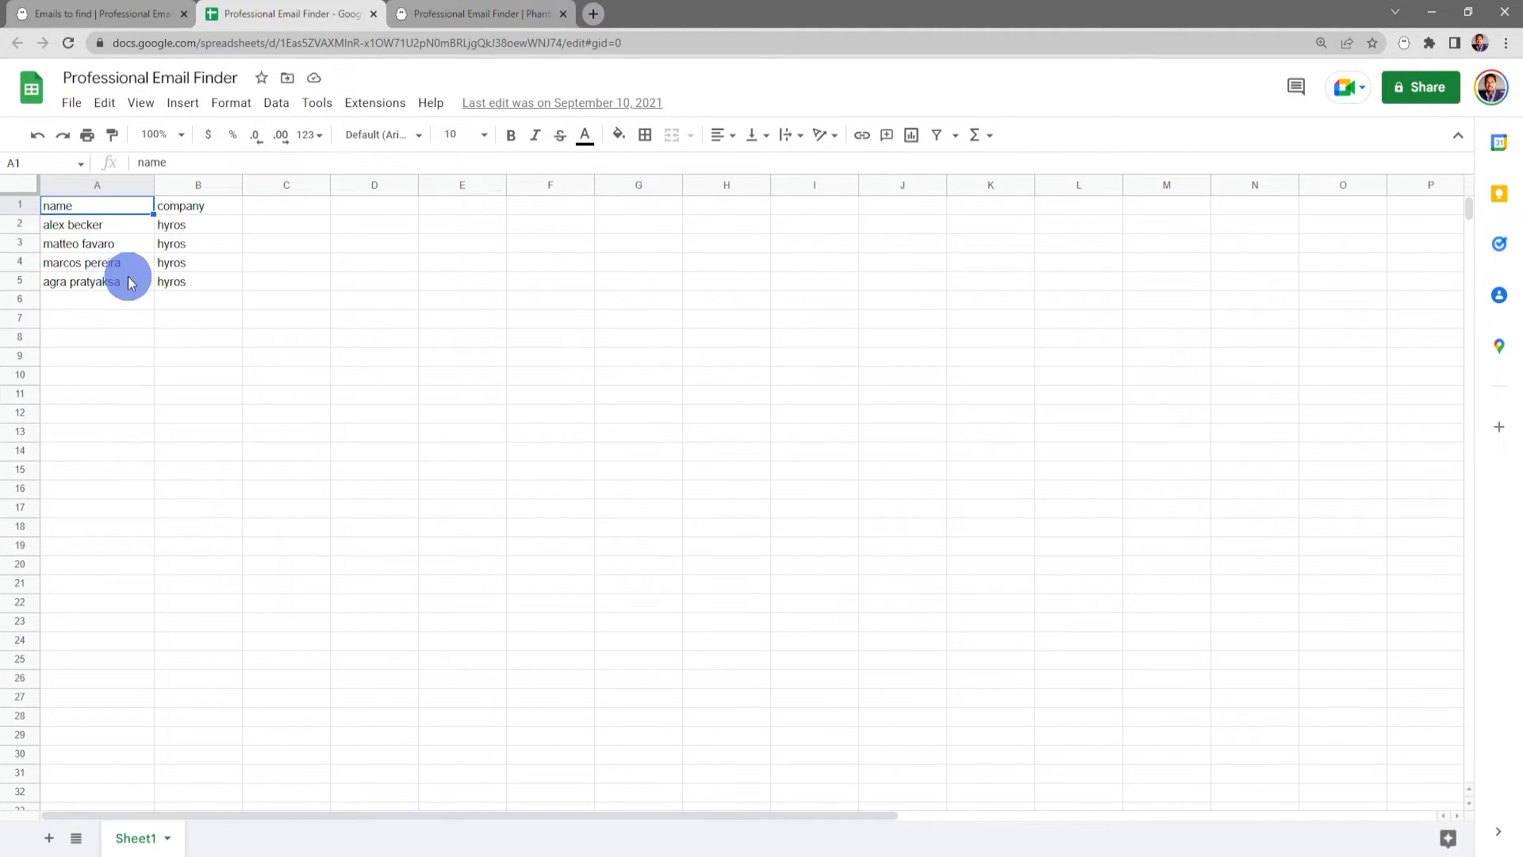
mouse_move(1228, 242)
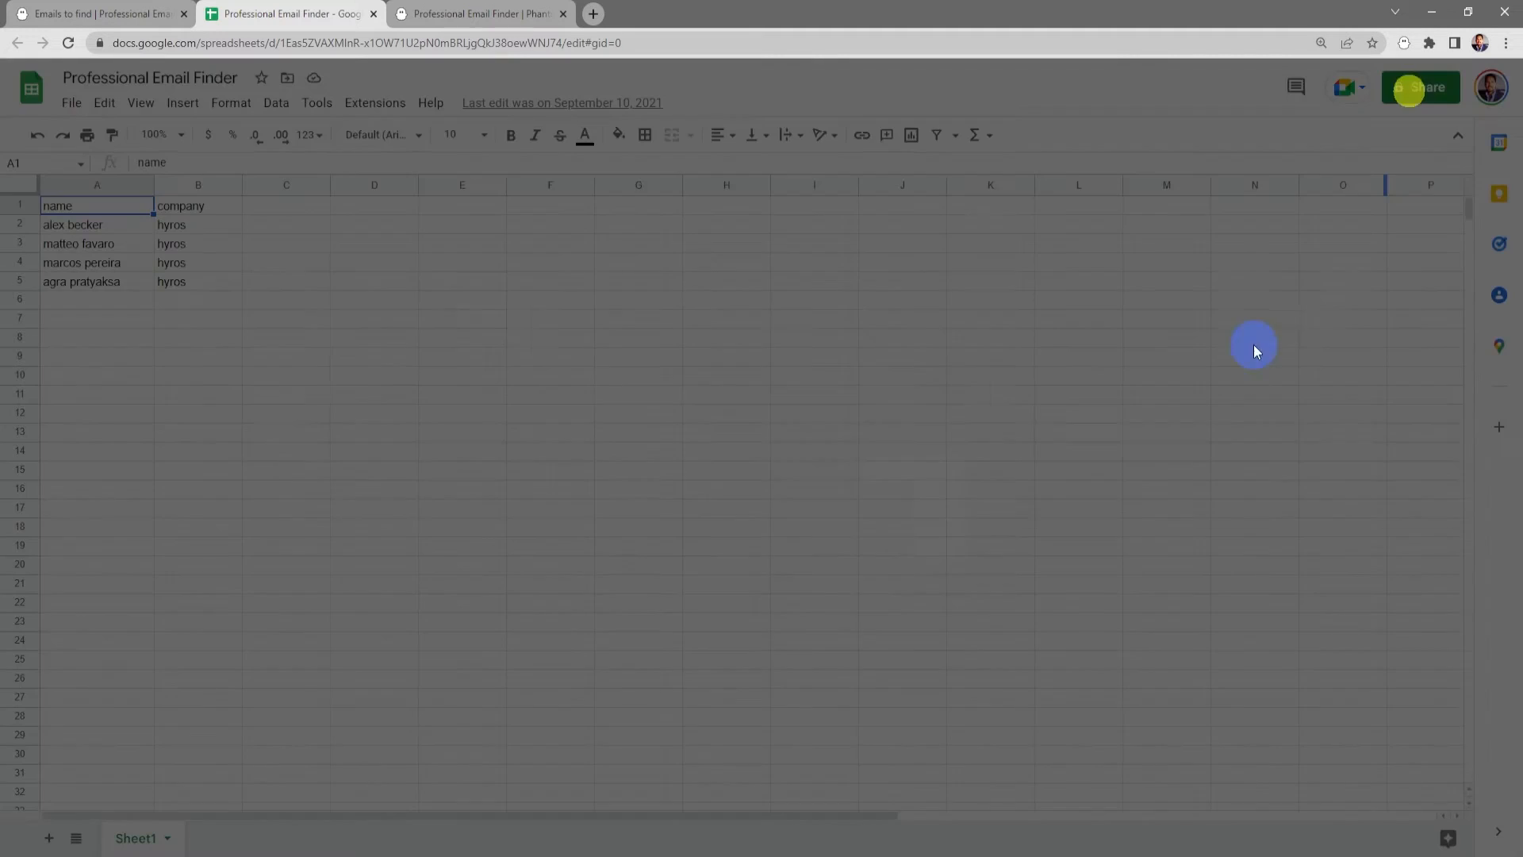
Step: Share the Google Sheet with anyone who has the link and return to the setup
left_click(1419, 88)
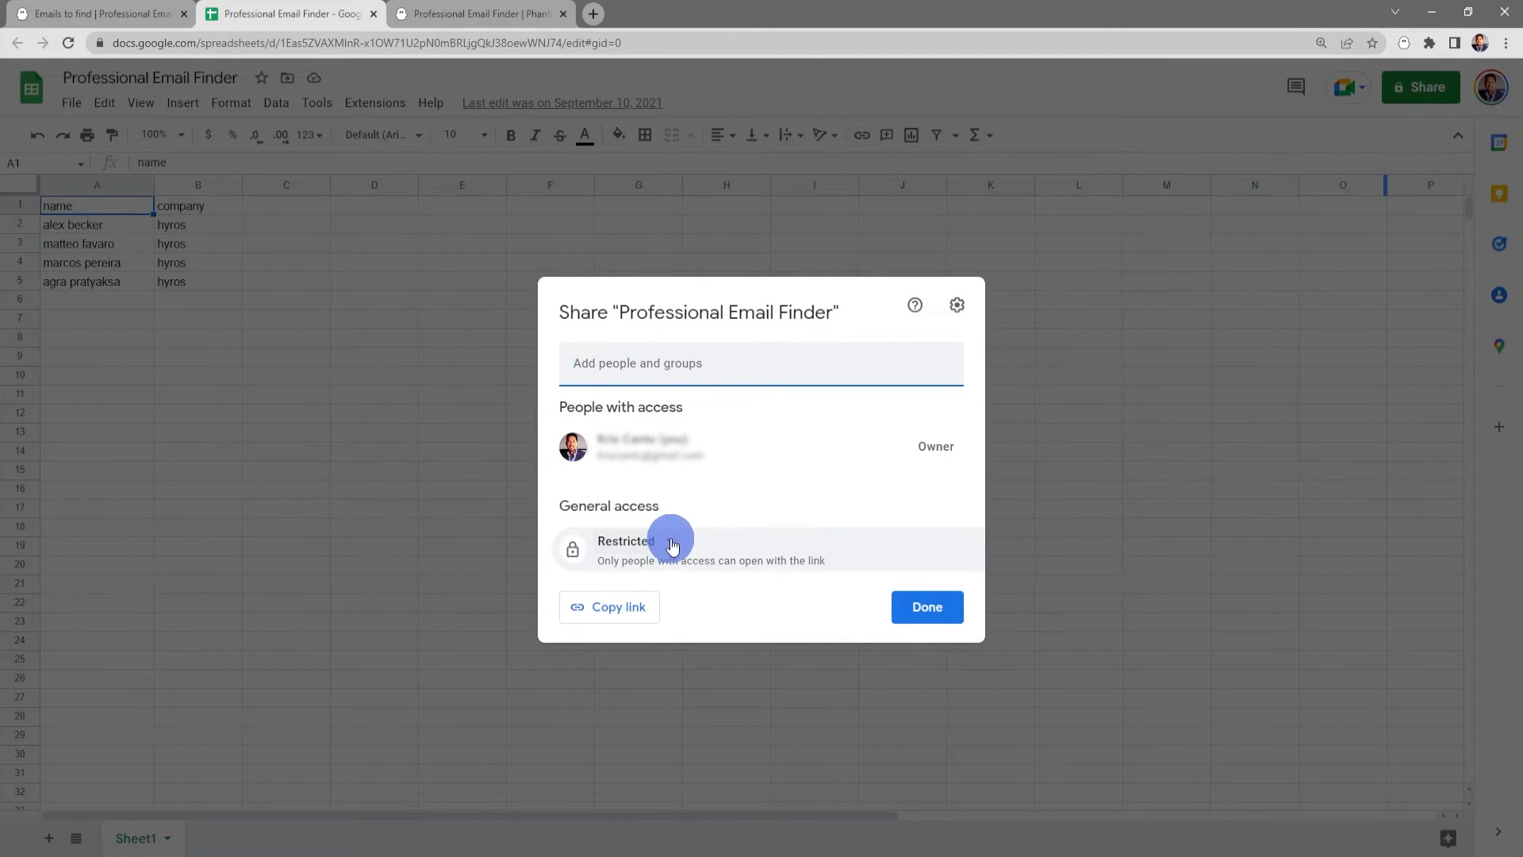
left_click(692, 626)
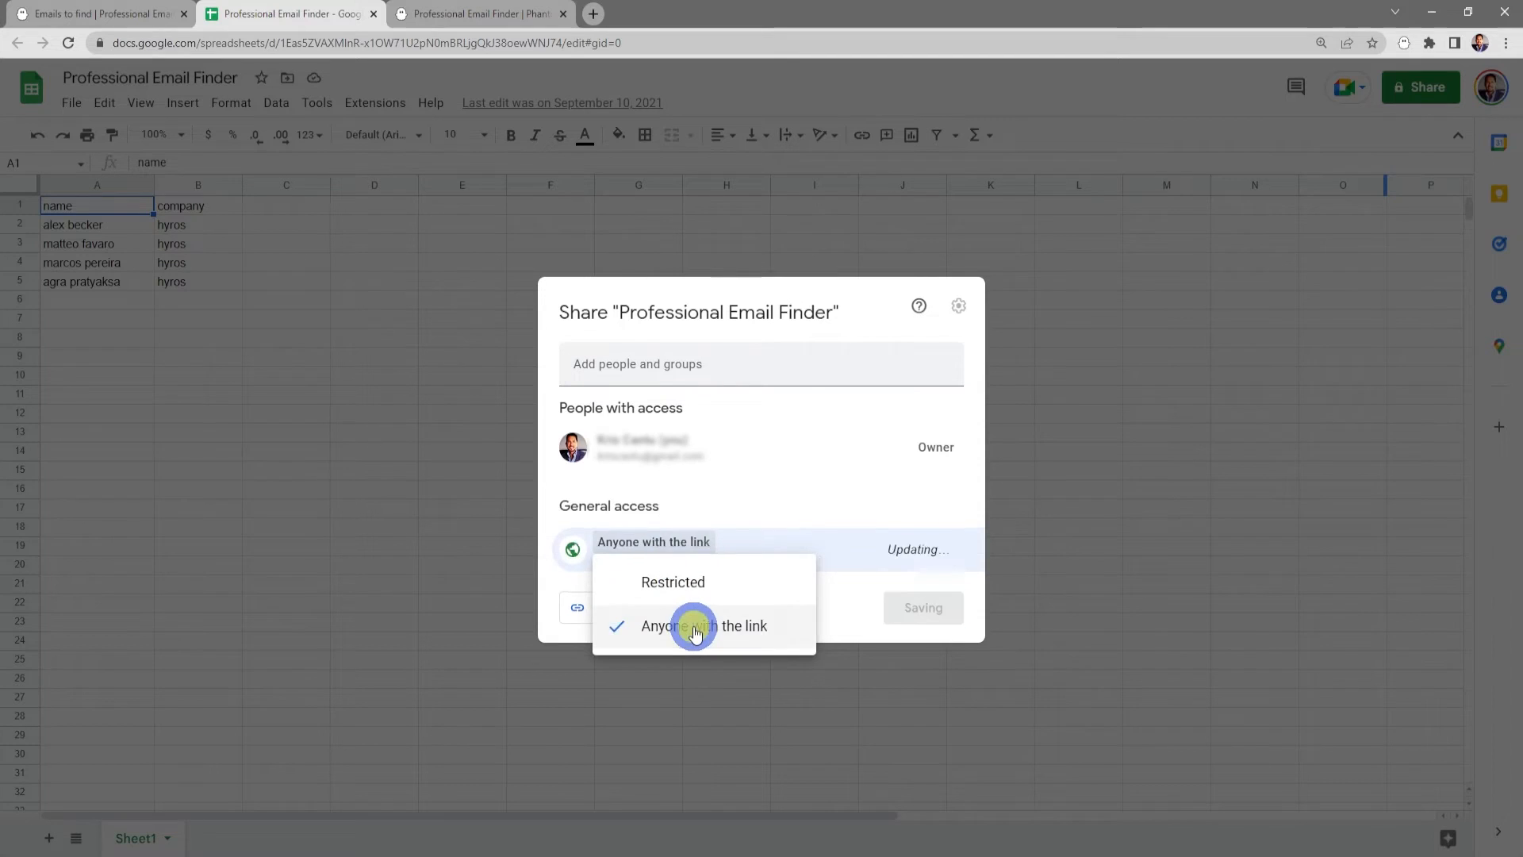
left_click(692, 626)
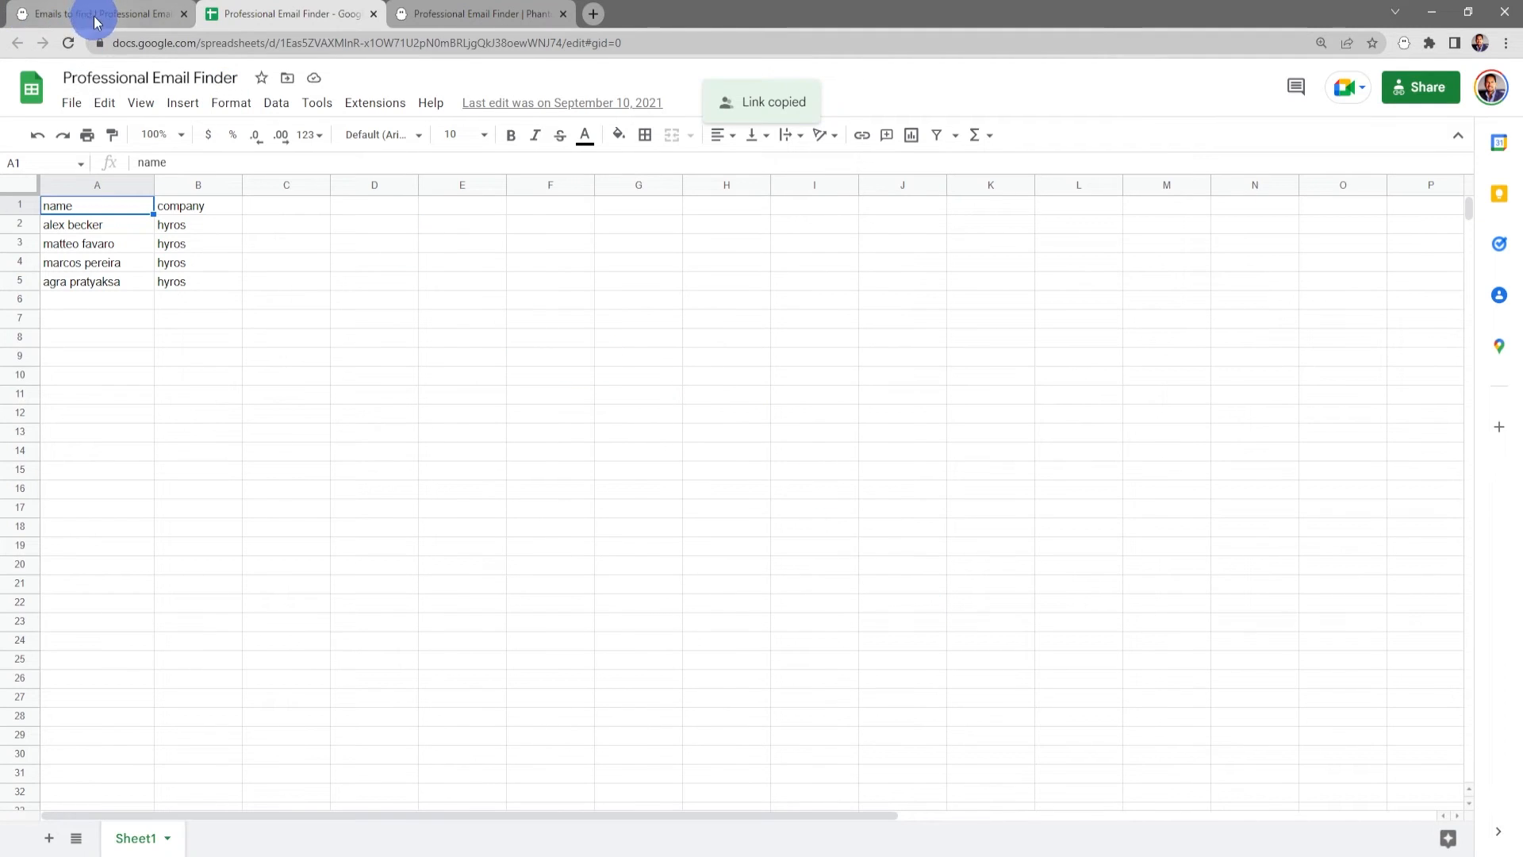
left_click(97, 14)
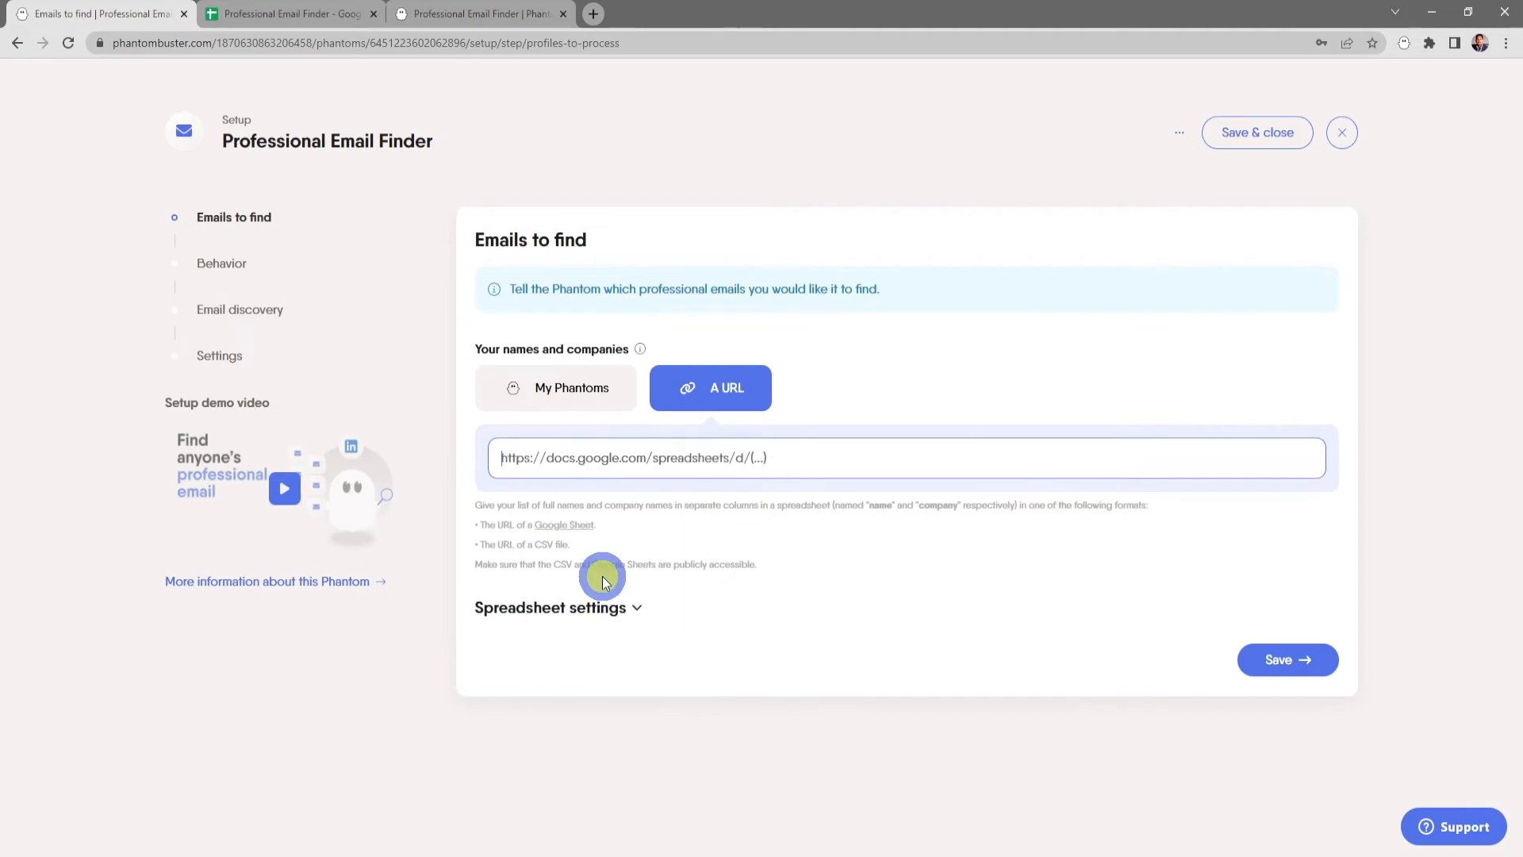
Step: Supply the Google Sheets URL as the emails-to-find source and save the step
type("https://docs.google.com/spreadsheets/d/1Eas5ZVAXMlnR-x1OW71U2pN0mBRLjgQkJ38oewWNJ74/edit?usp=sharing")
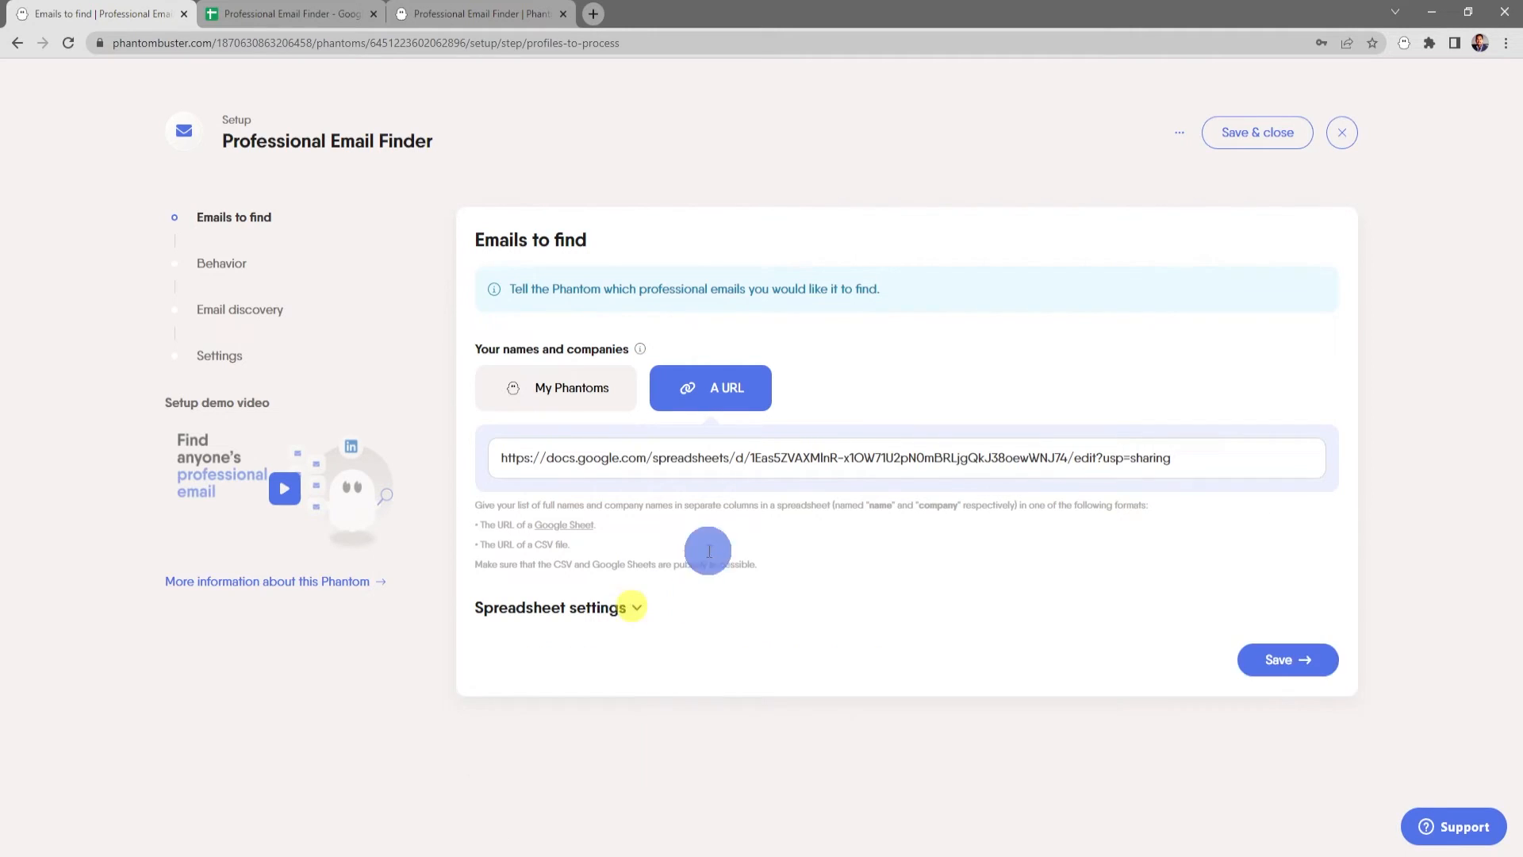
left_click(1287, 659)
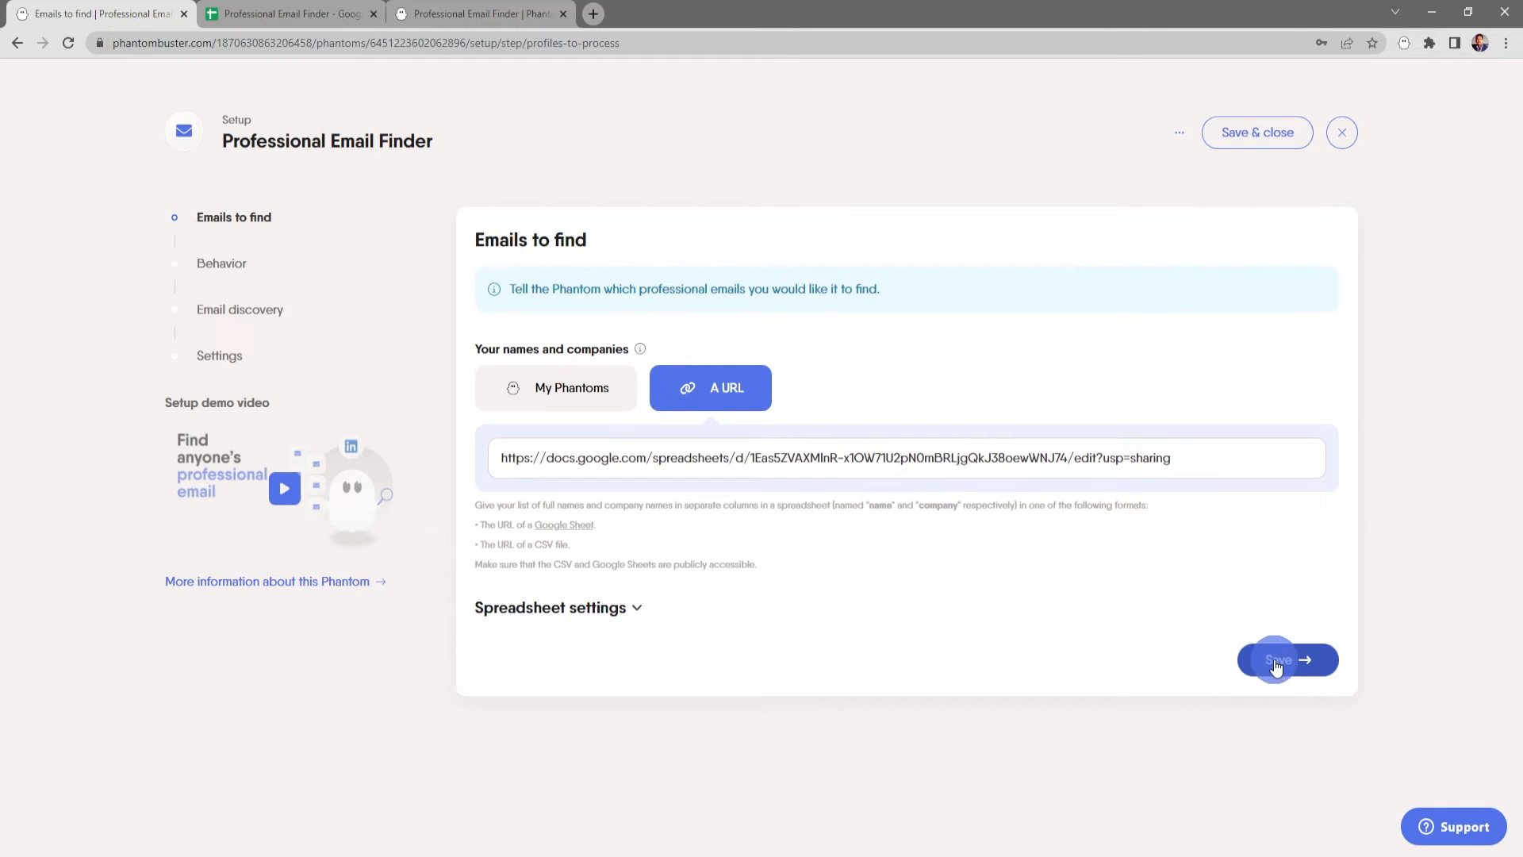
left_click(1275, 659)
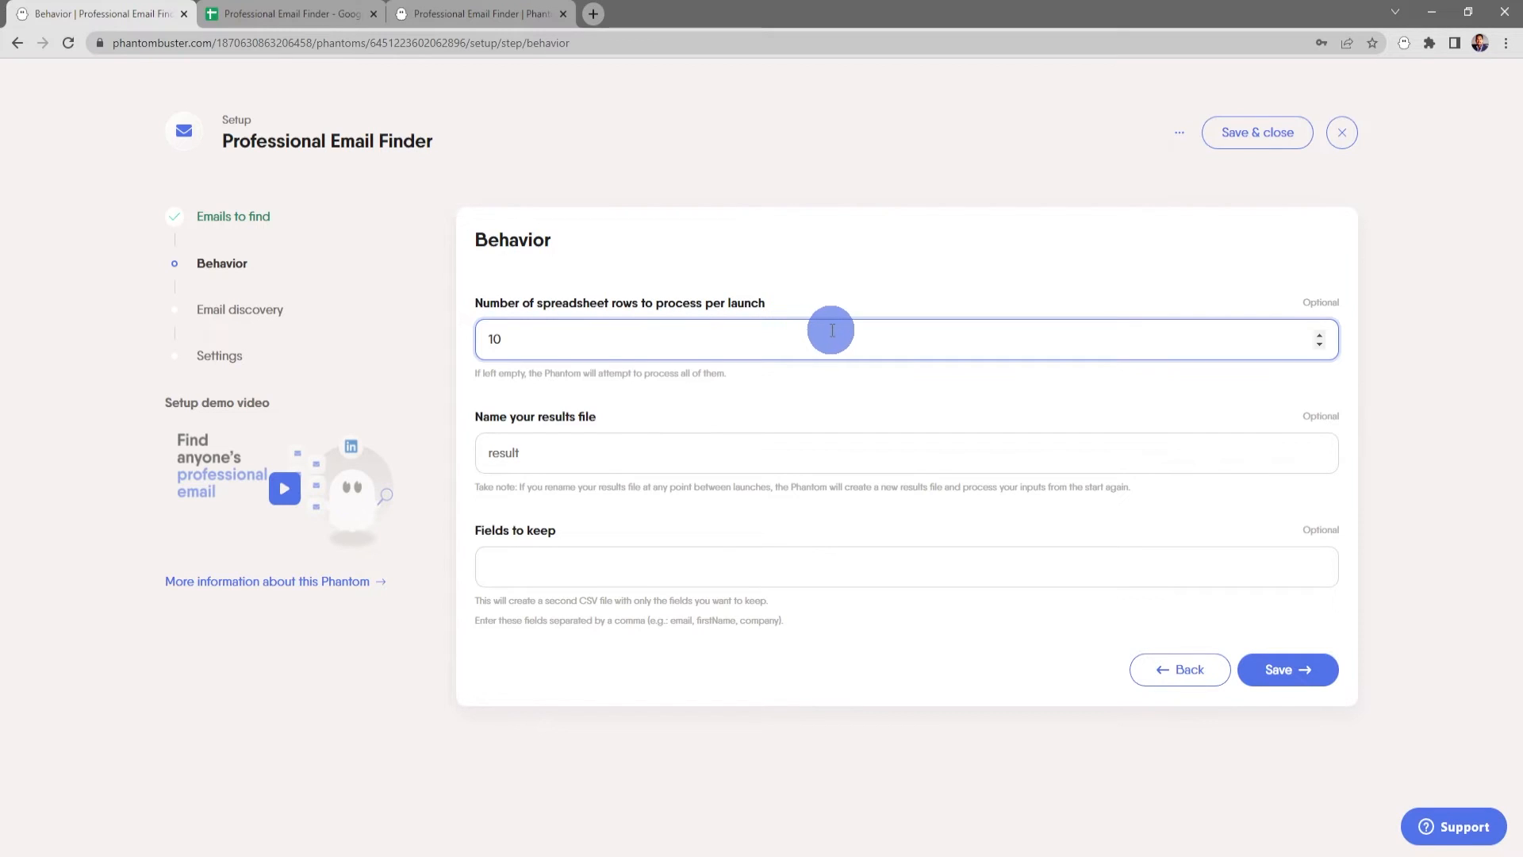
mouse_move(836, 334)
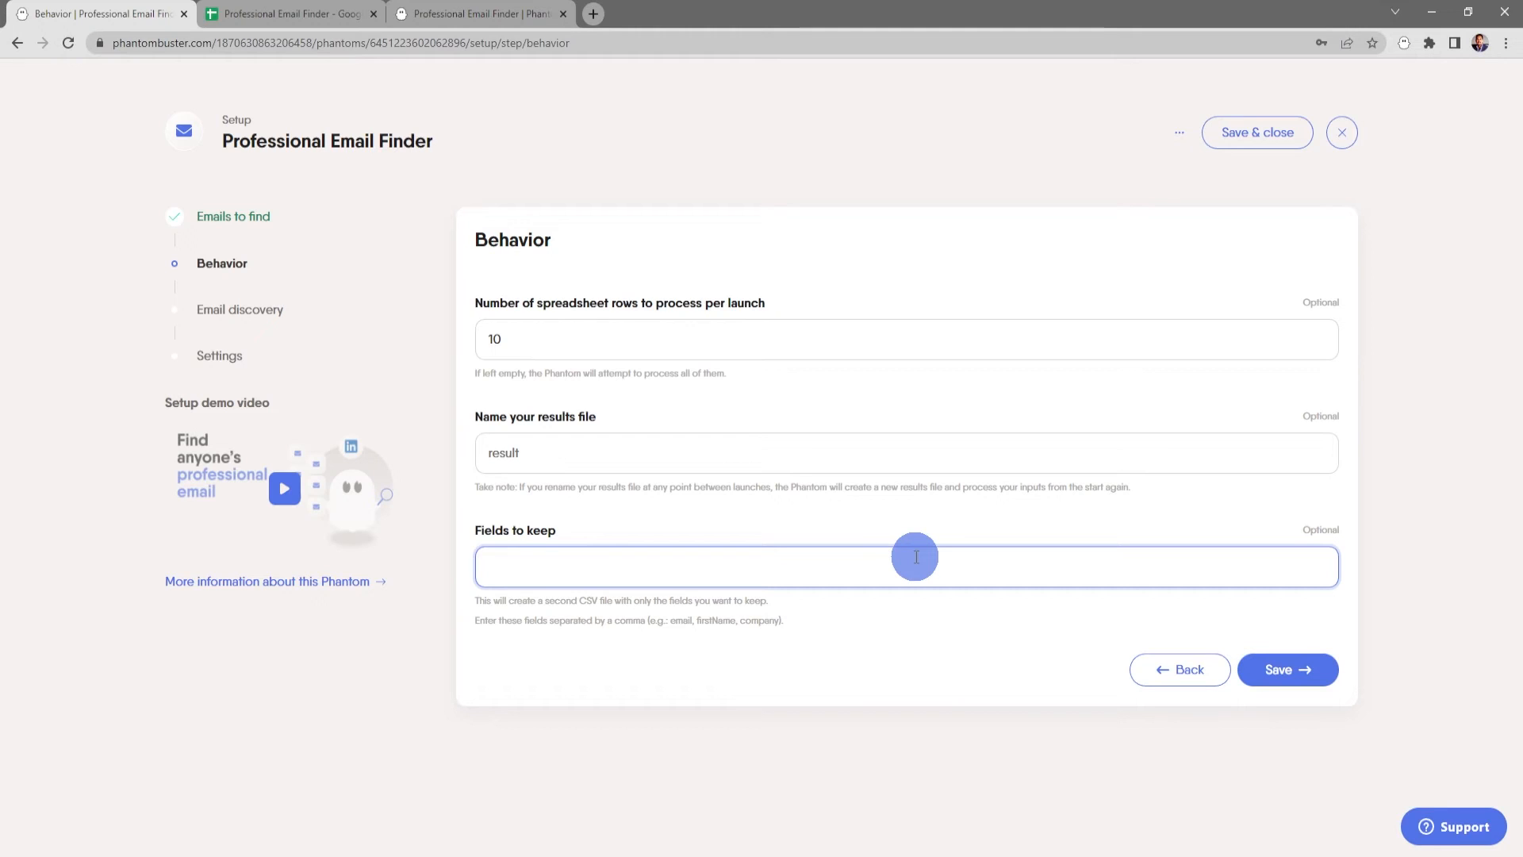
mouse_move(940, 552)
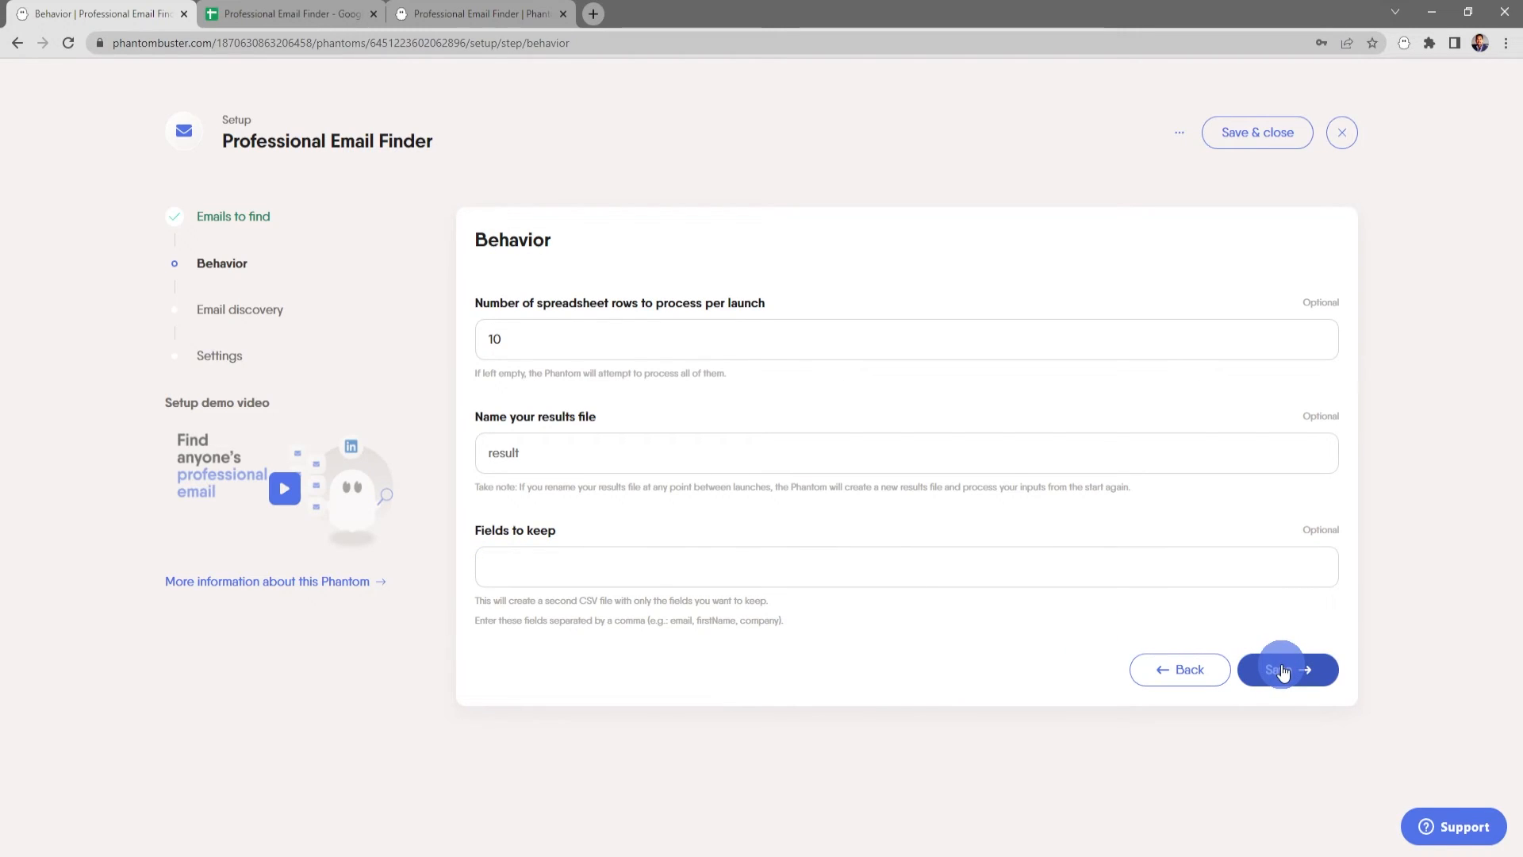
Step: Save the Behavior step with 10 rows per launch and file name 'result'
left_click(1286, 669)
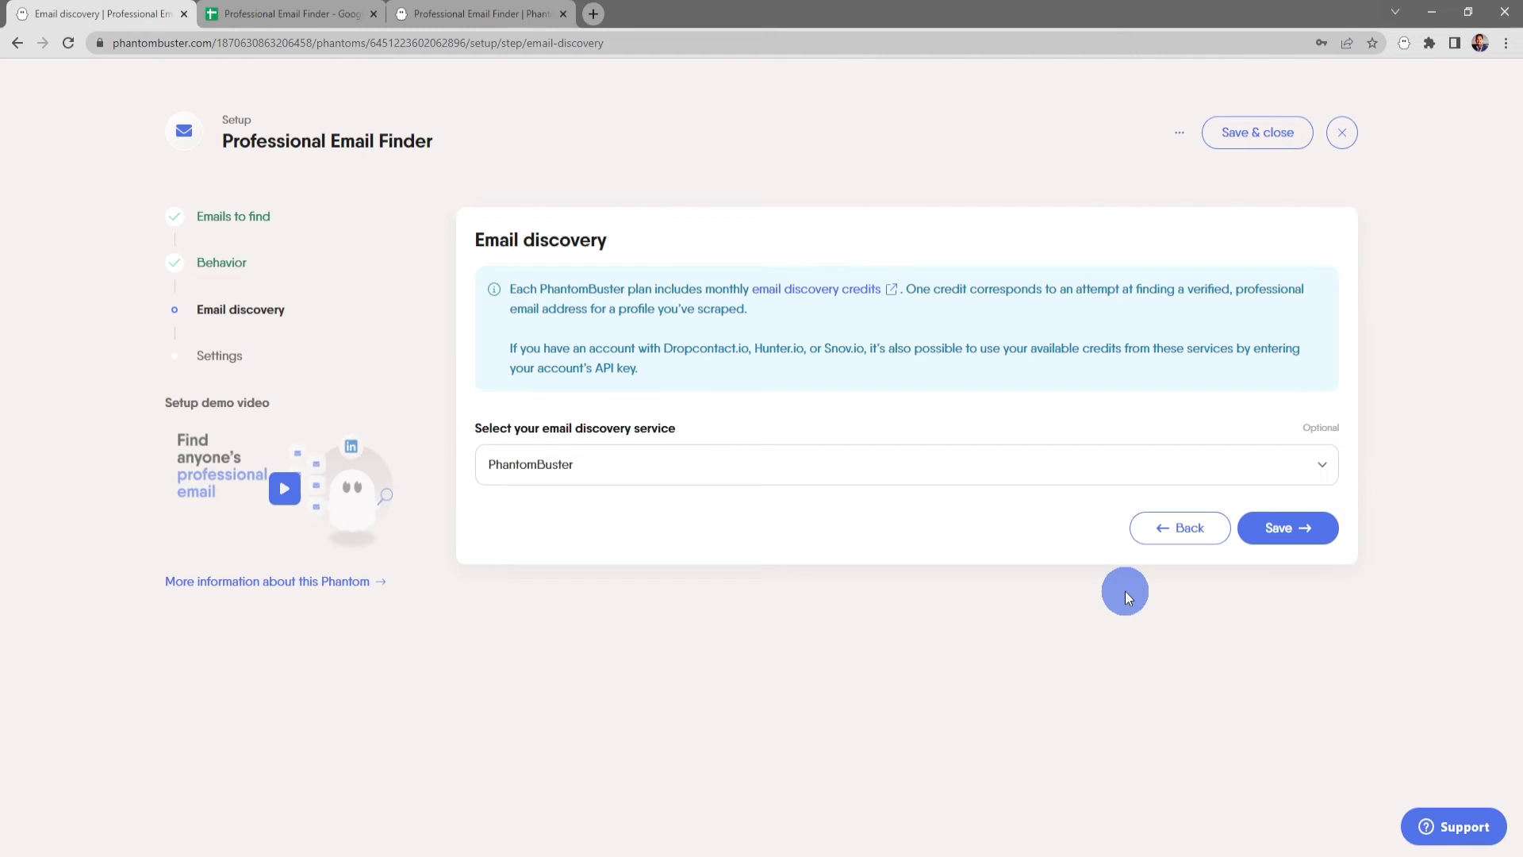
Step: Keep PhantomBuster in the email discovery service dropdown and save
left_click(904, 464)
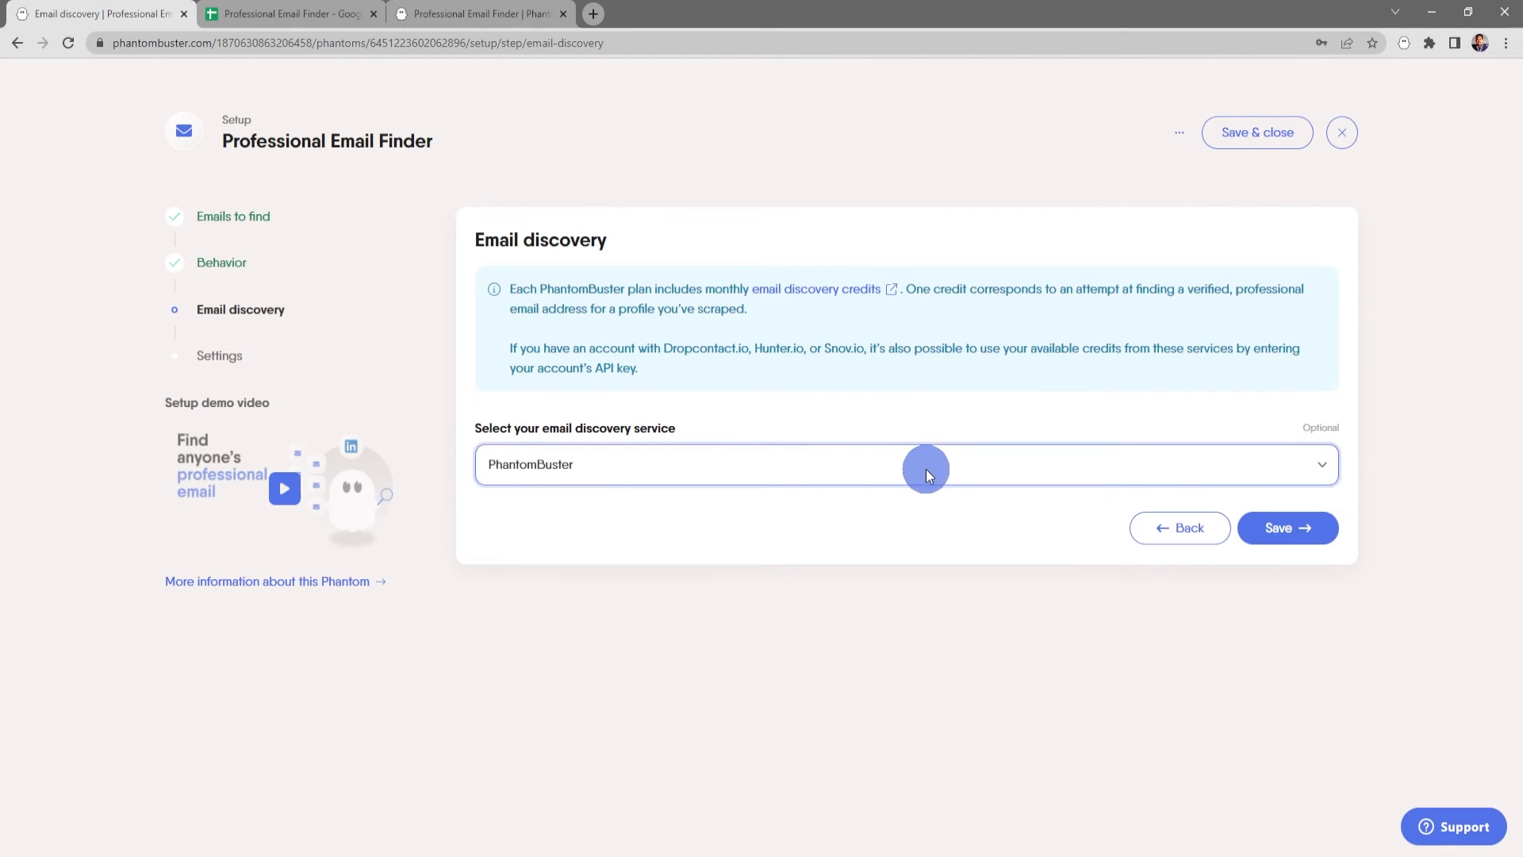
left_click(1287, 527)
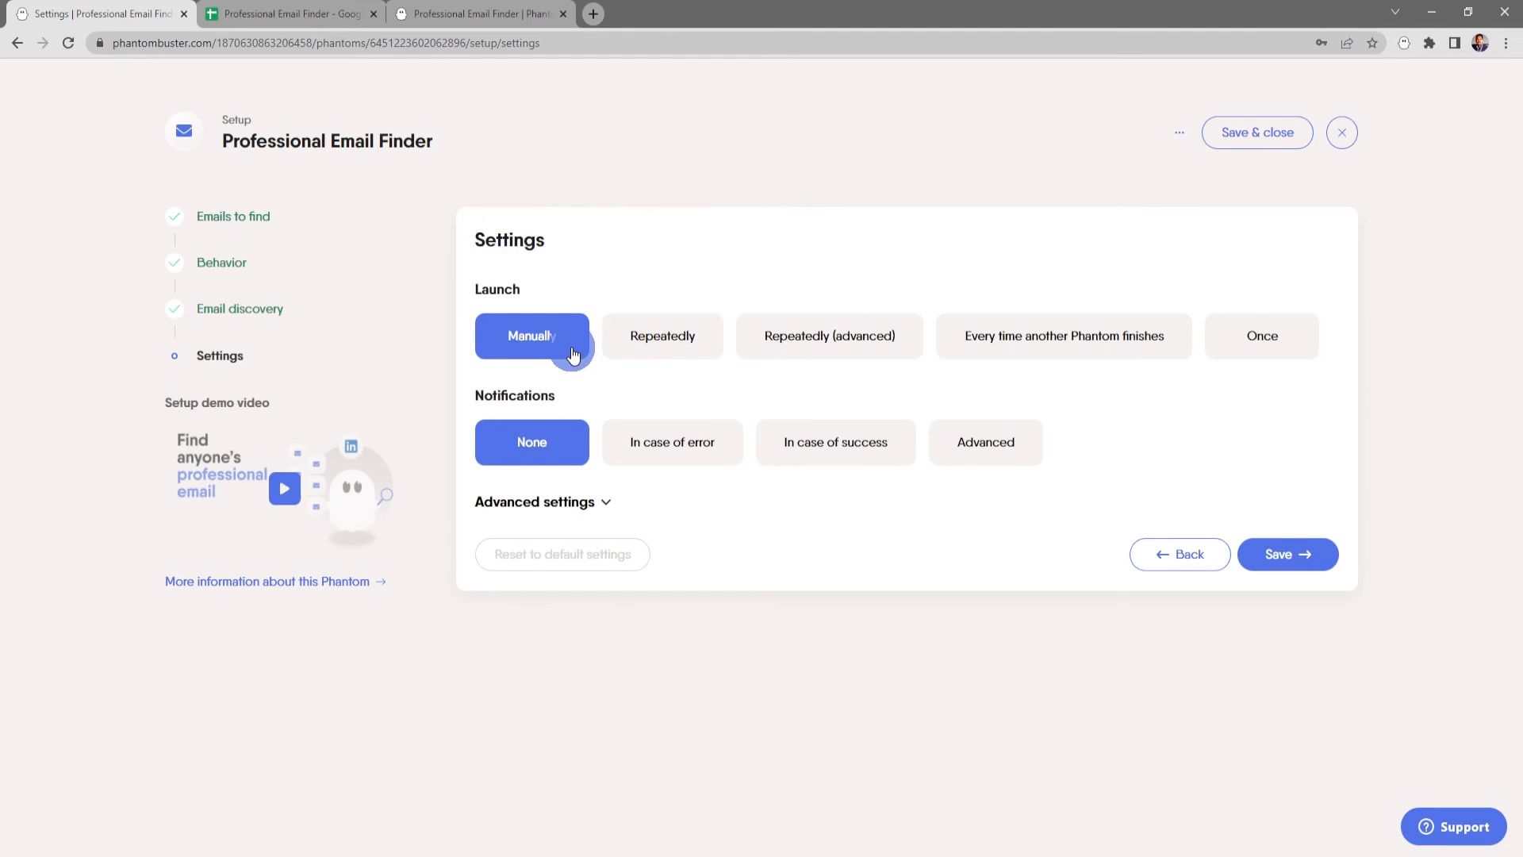
Step: Try Repeatedly, settle on Manually launch with None notifications and default advanced settings
left_click(662, 334)
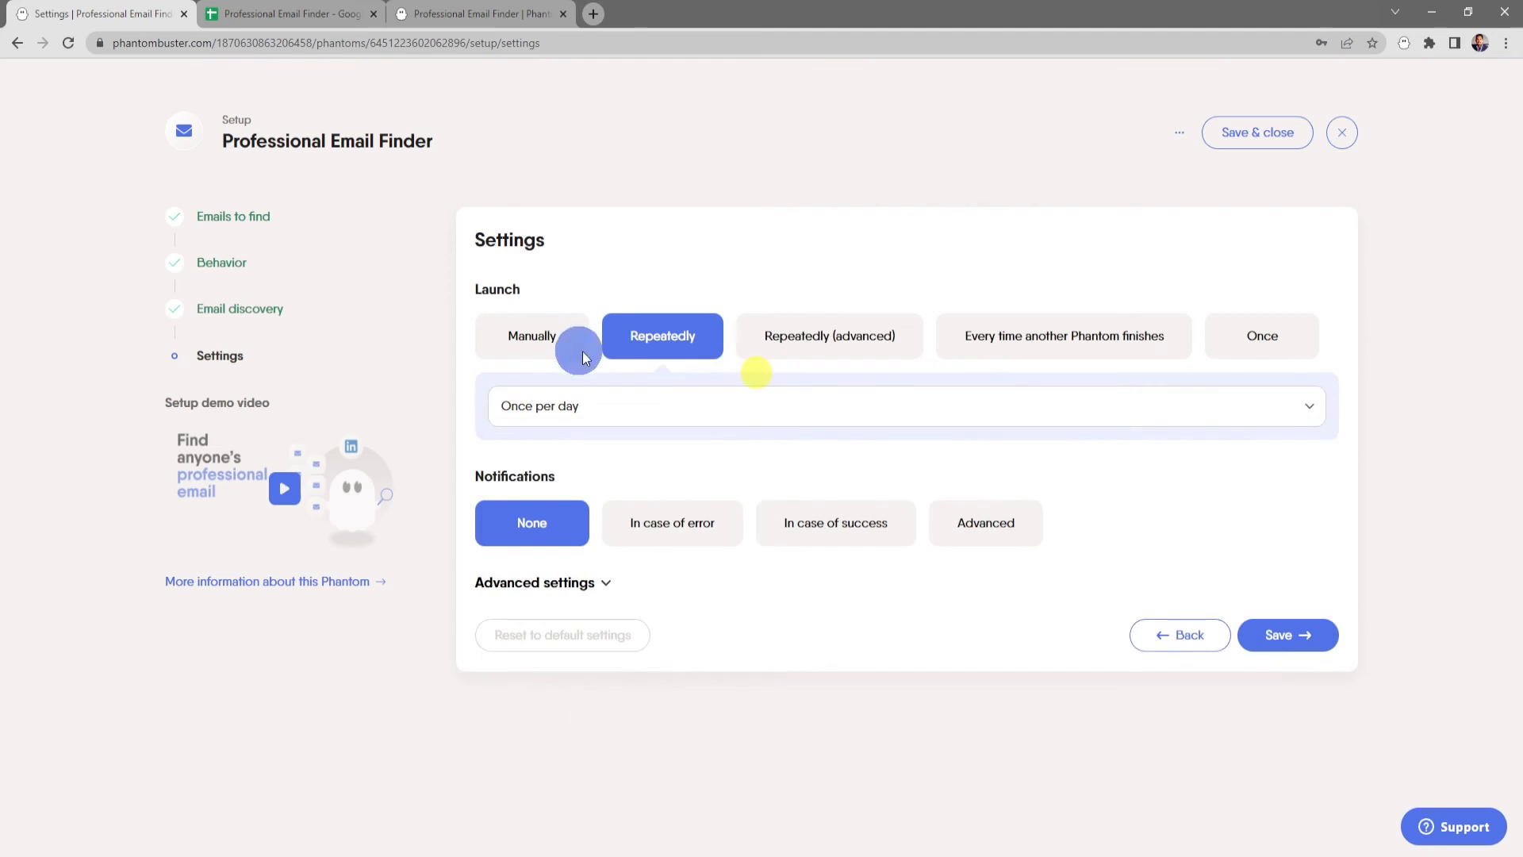
left_click(532, 335)
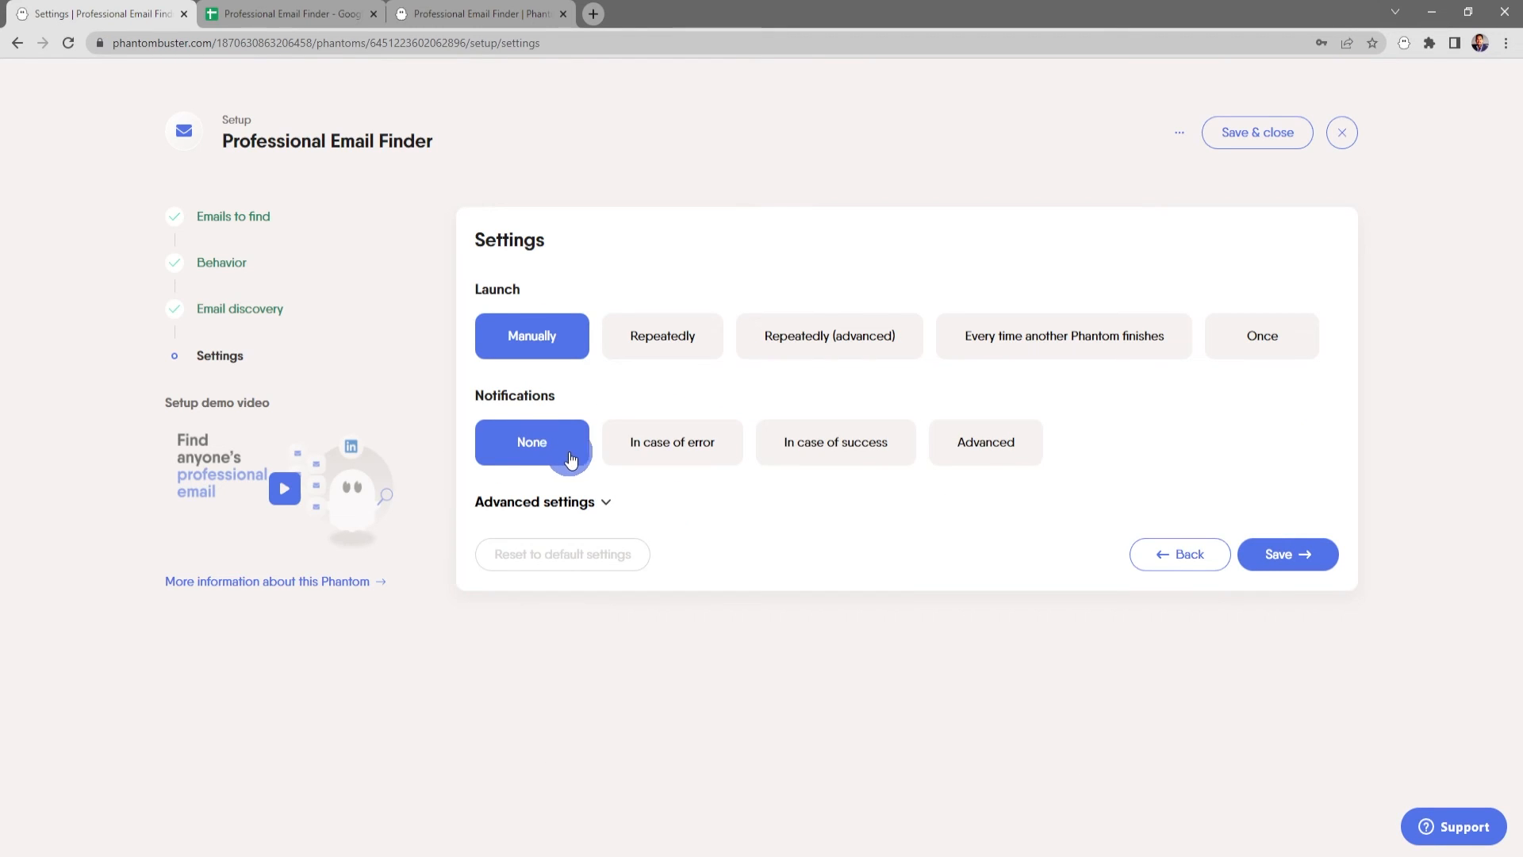
left_click(533, 501)
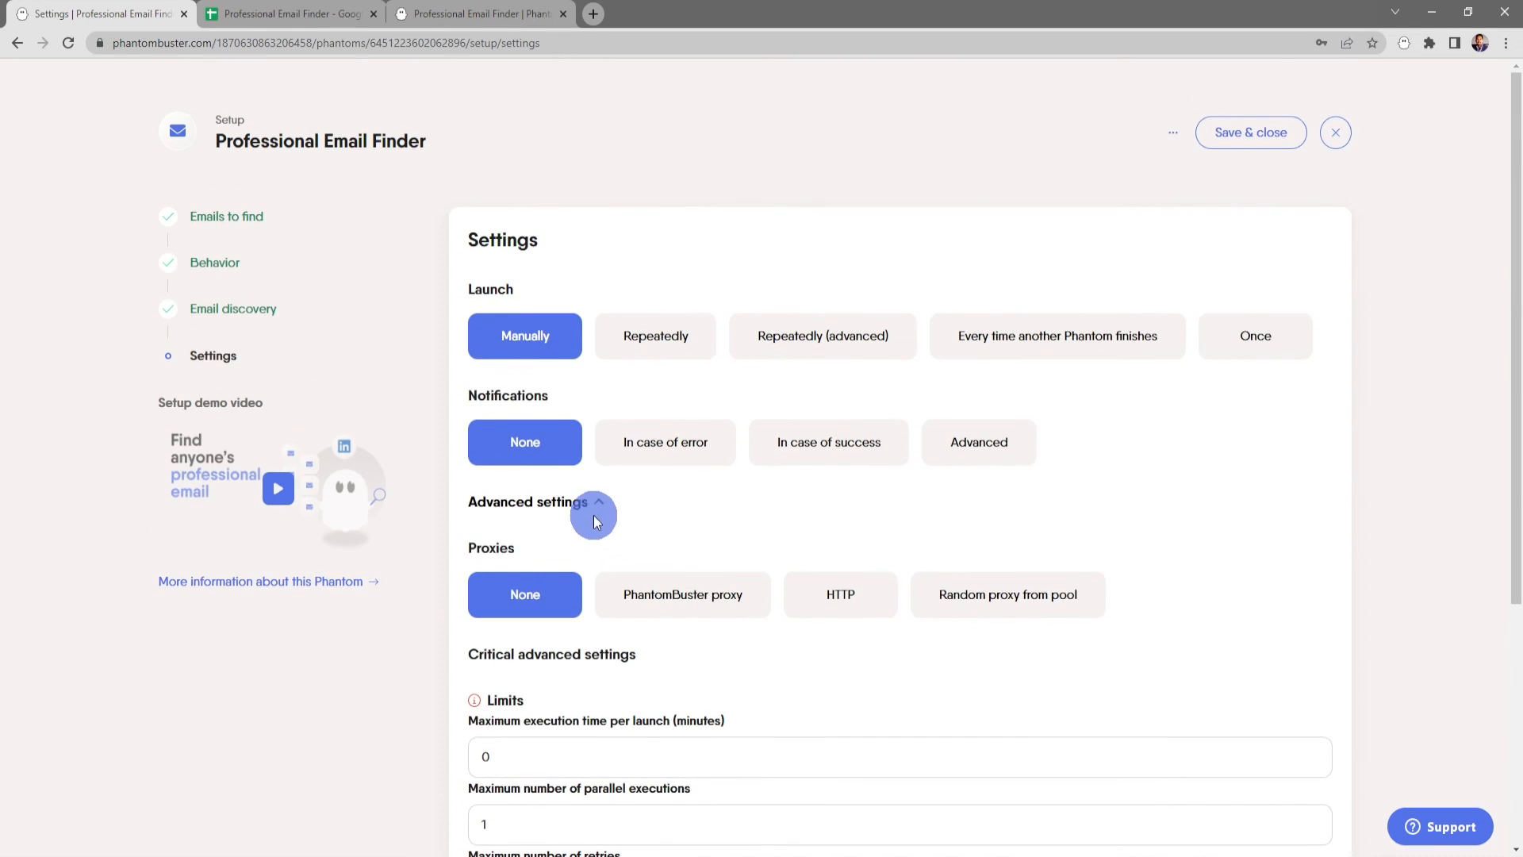
left_click(596, 502)
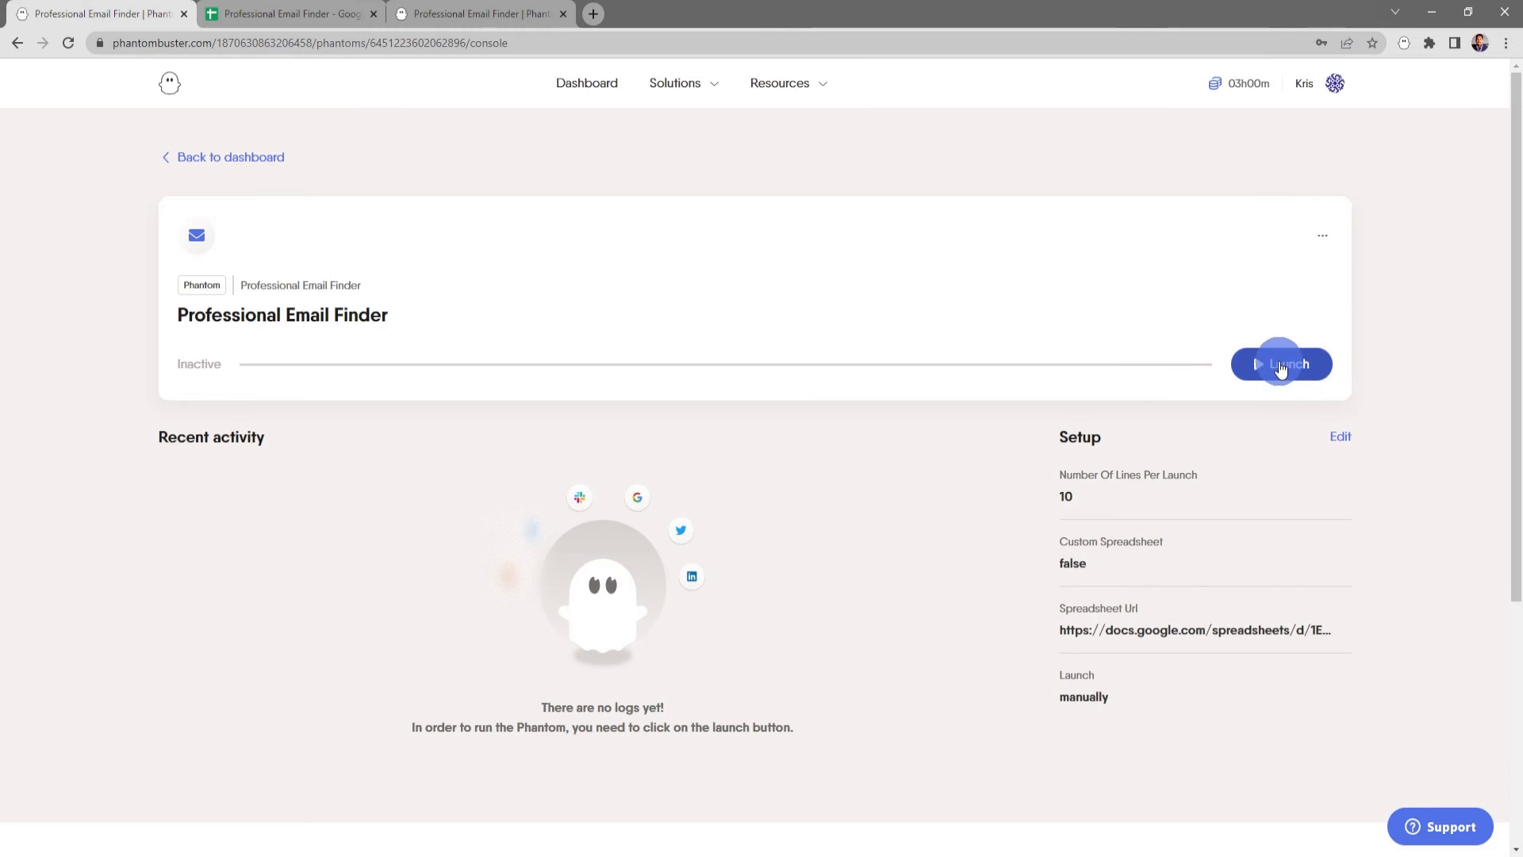
Step: Launch the Professional Email Finder phantom from its console page
left_click(1280, 364)
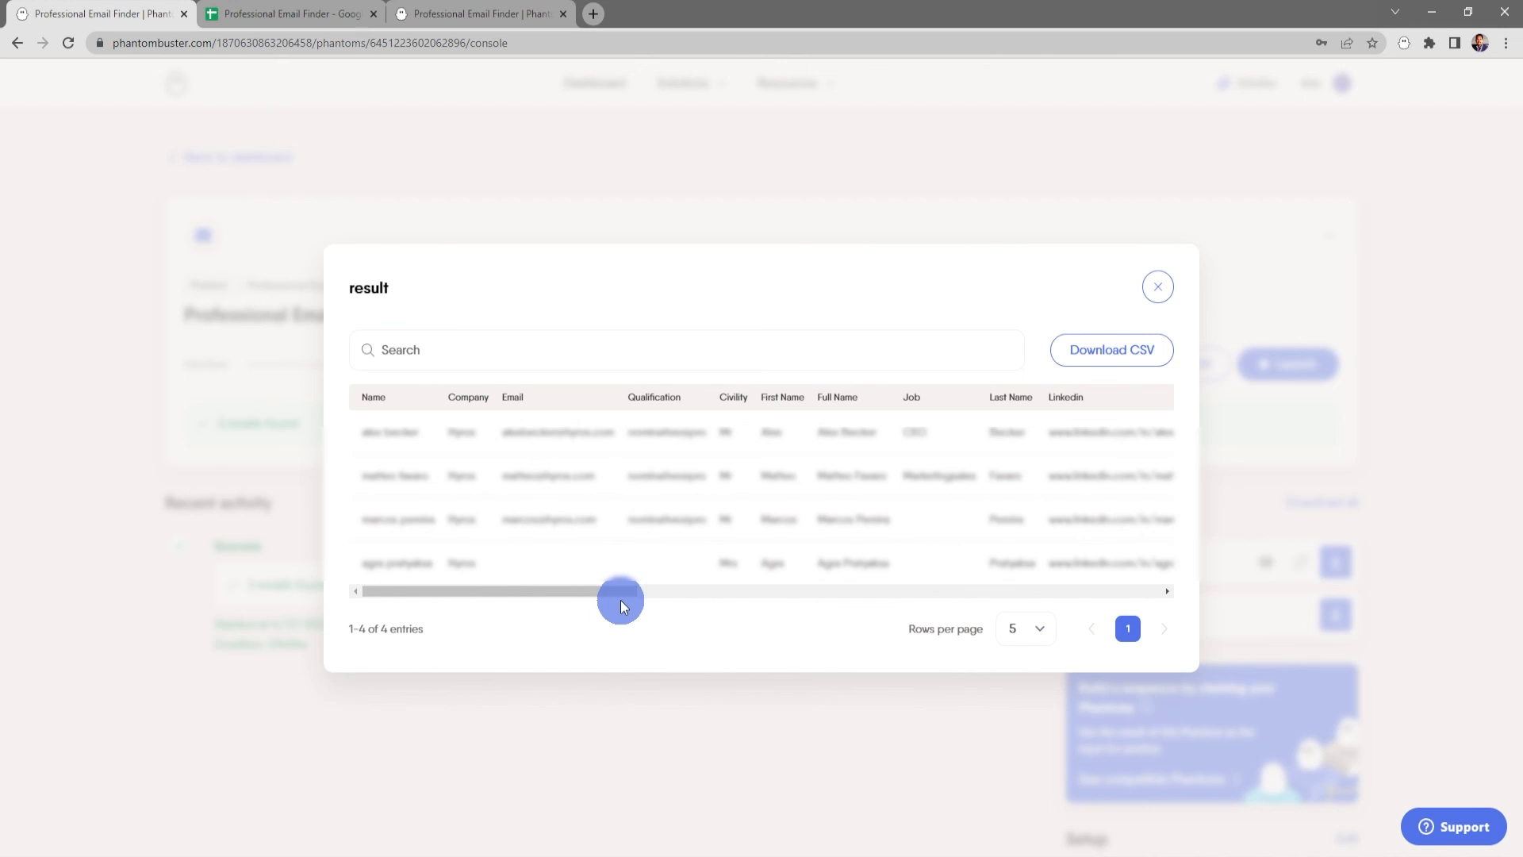
Step: Download the four-entry results table as a CSV file
left_click(1111, 349)
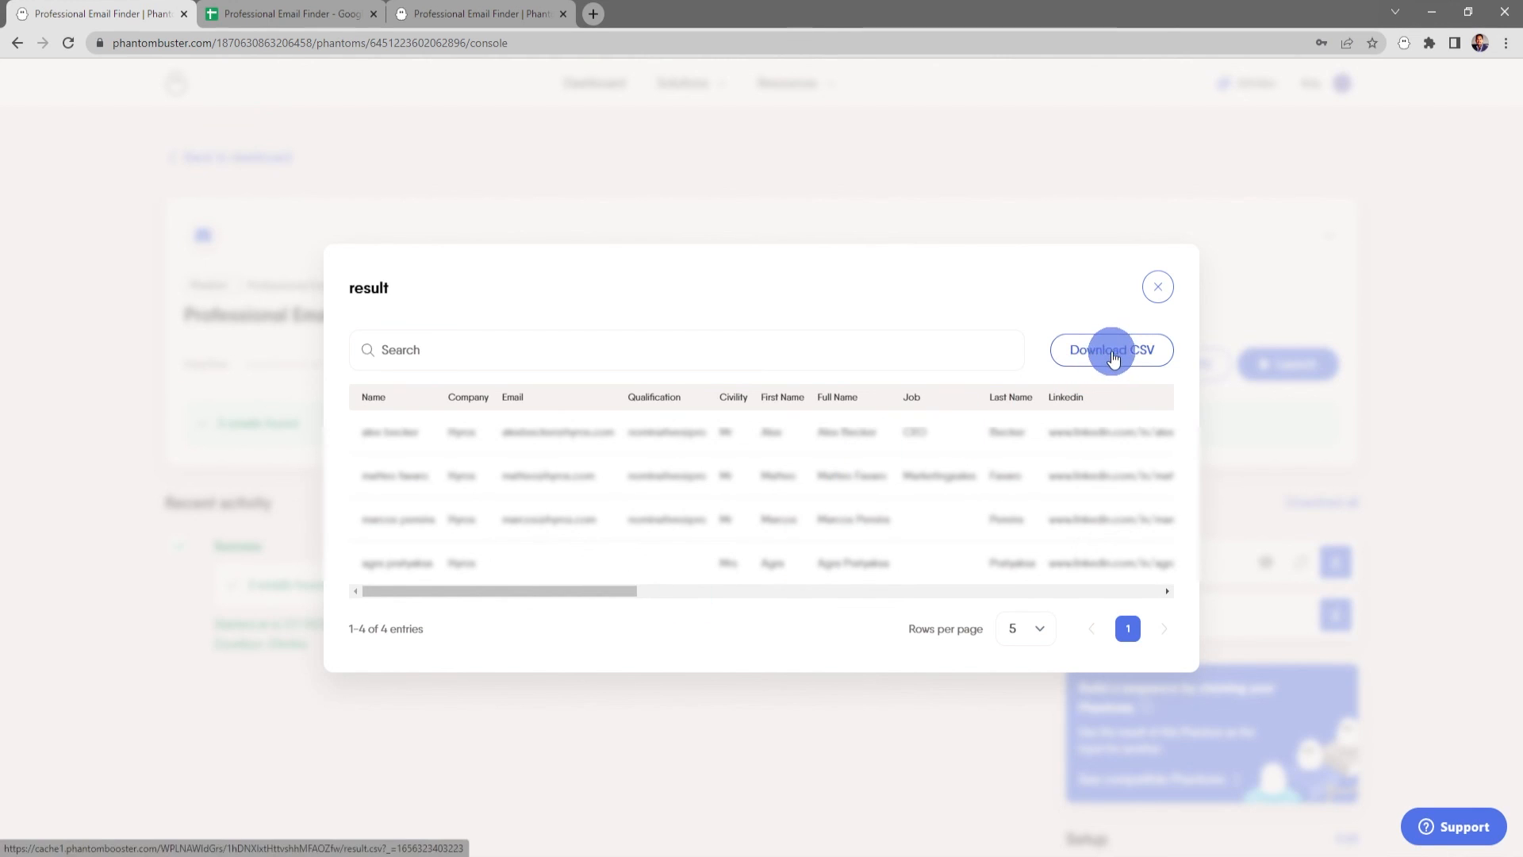